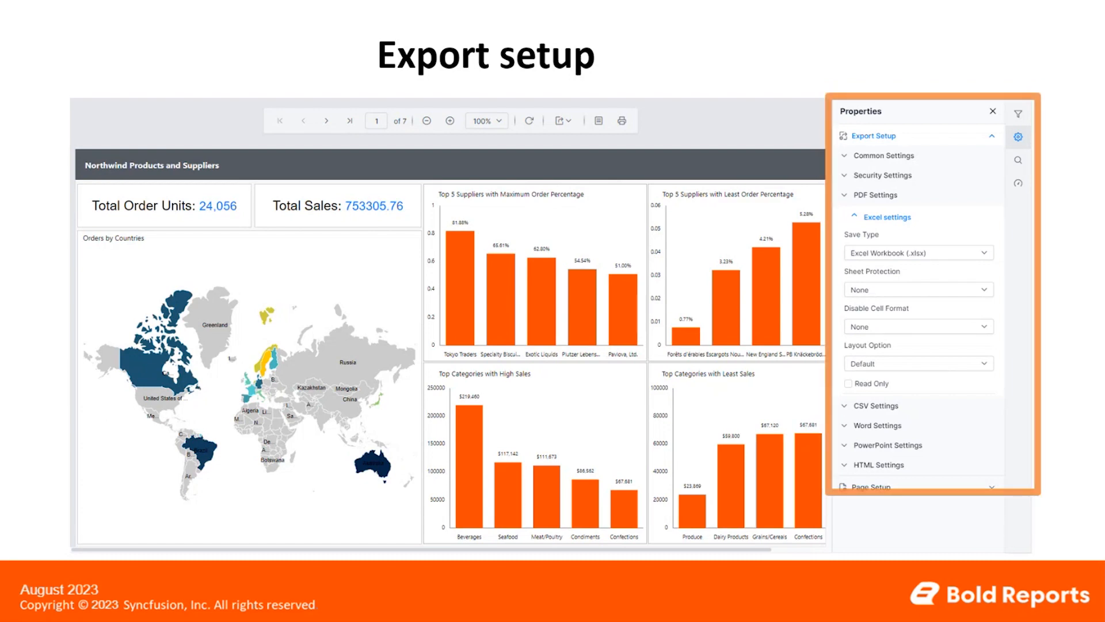
# Advance the deck from the Export setup slide to the Loading Indicator slide
pyautogui.click(1023, 177)
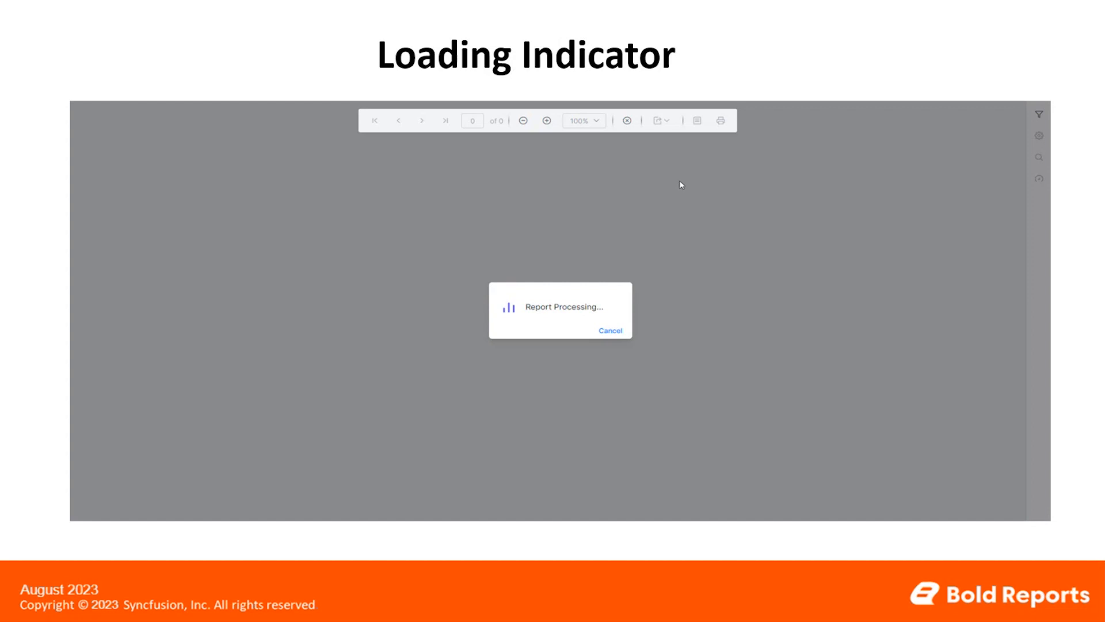
# Switch from the slideshow to the live Wells Summary preview in Report Designer
pyautogui.press('alt+tab')
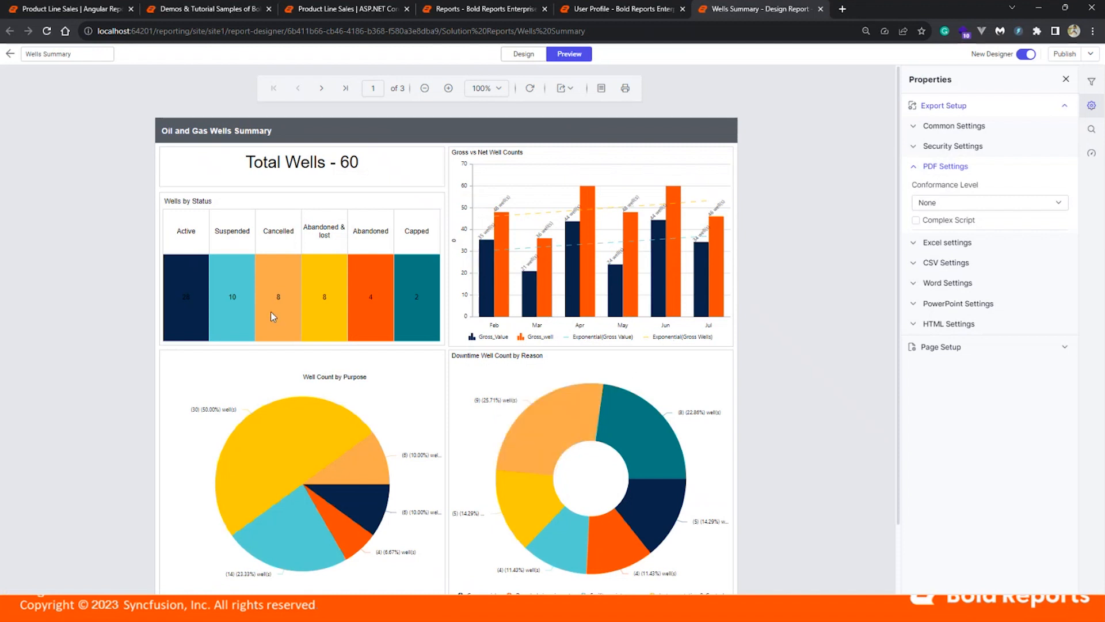
pyautogui.moveTo(379, 324)
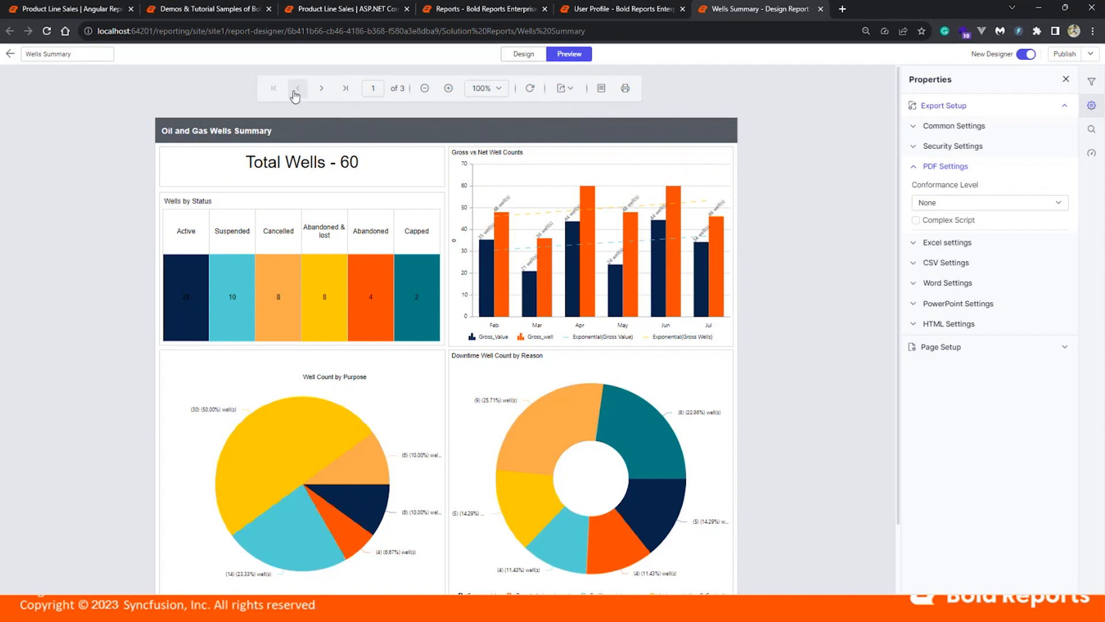
pyautogui.moveTo(321, 89)
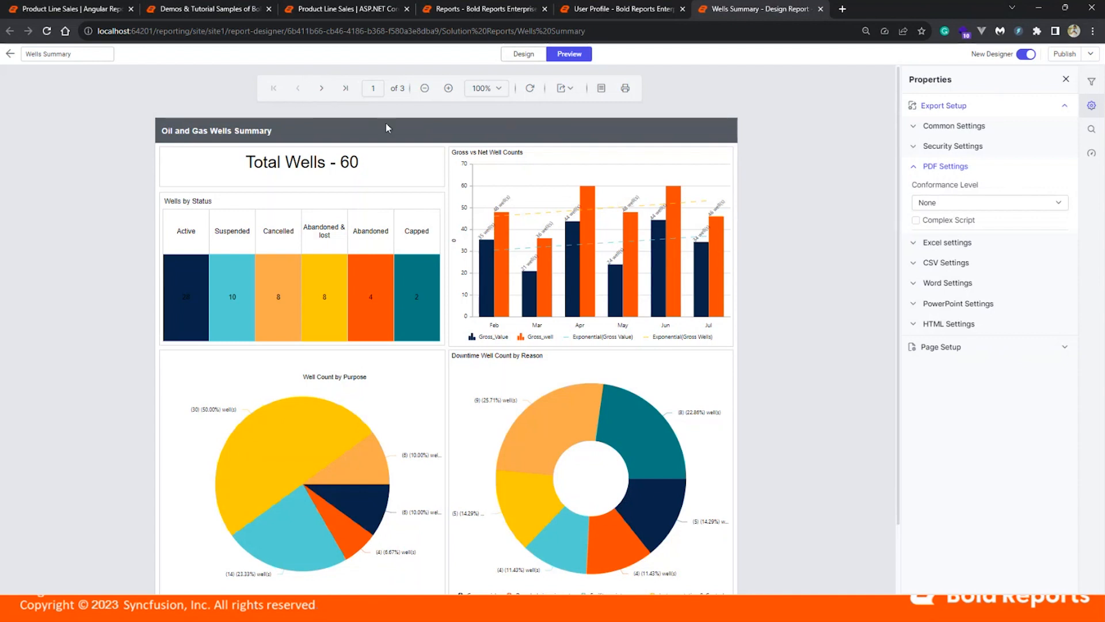
pyautogui.moveTo(447, 88)
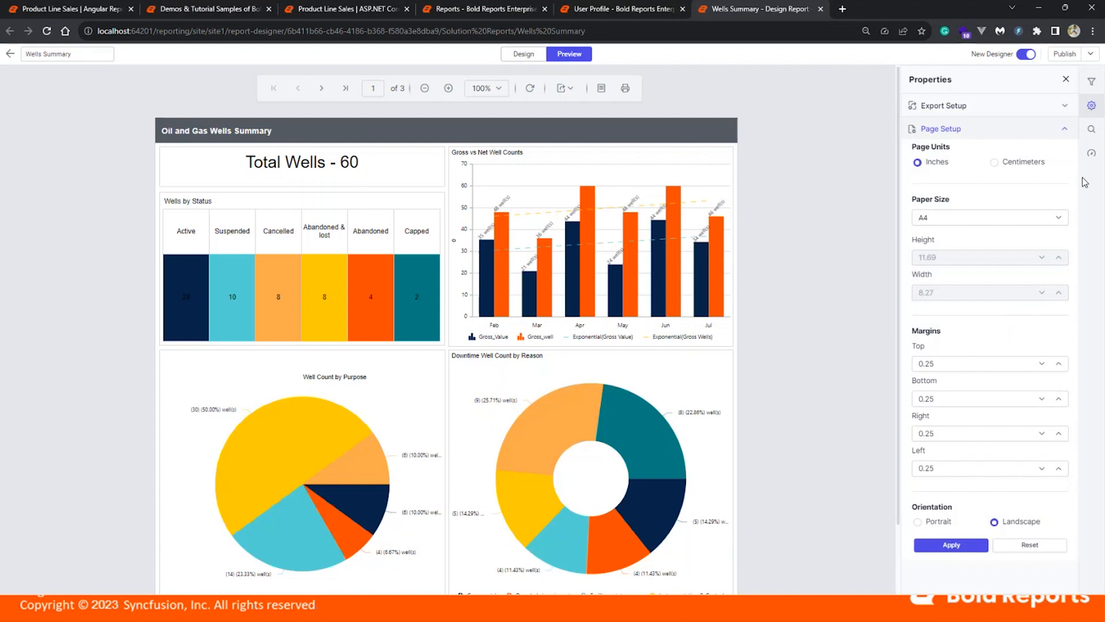
# Show the Wells Summary performance metrics (2s 756ms processing, 360 dataset rows)
pyautogui.click(1090, 153)
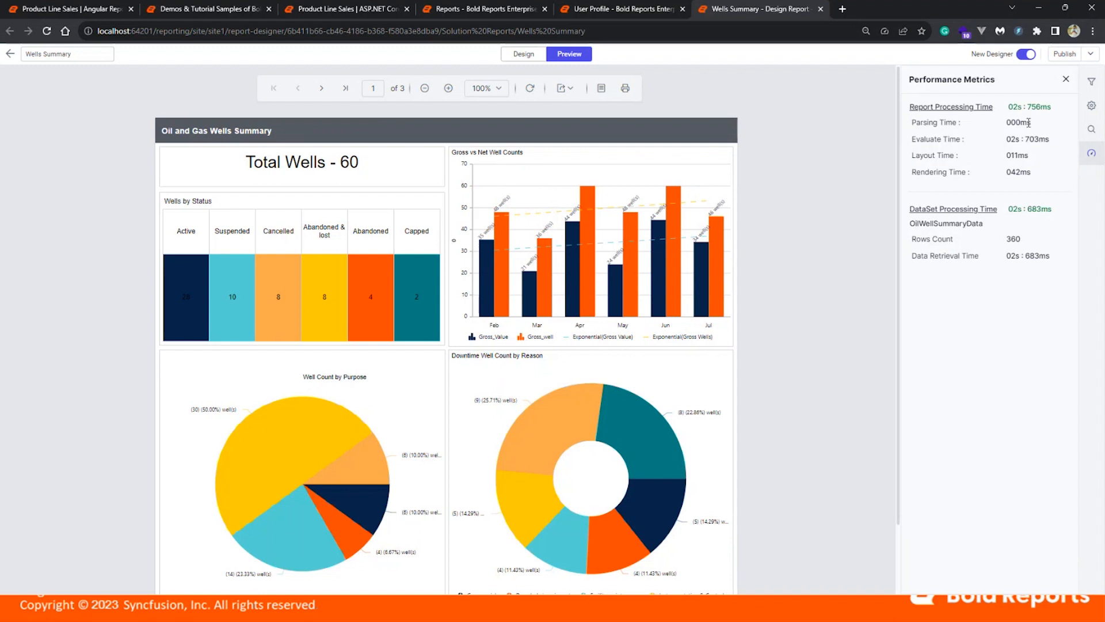
pyautogui.moveTo(1037, 212)
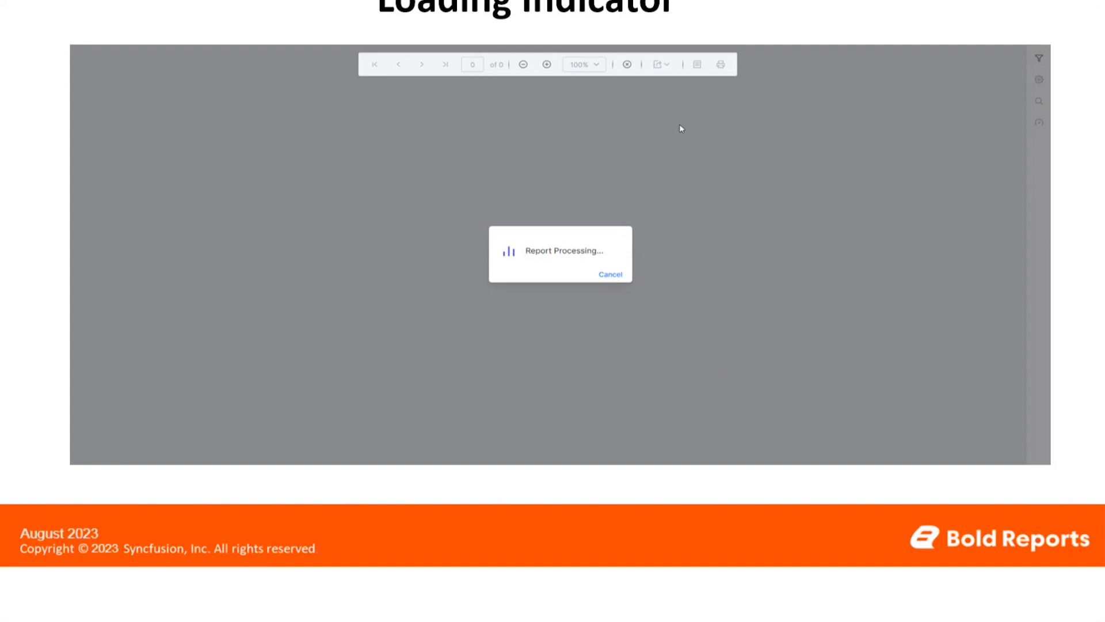
pyautogui.press('alt+tab')
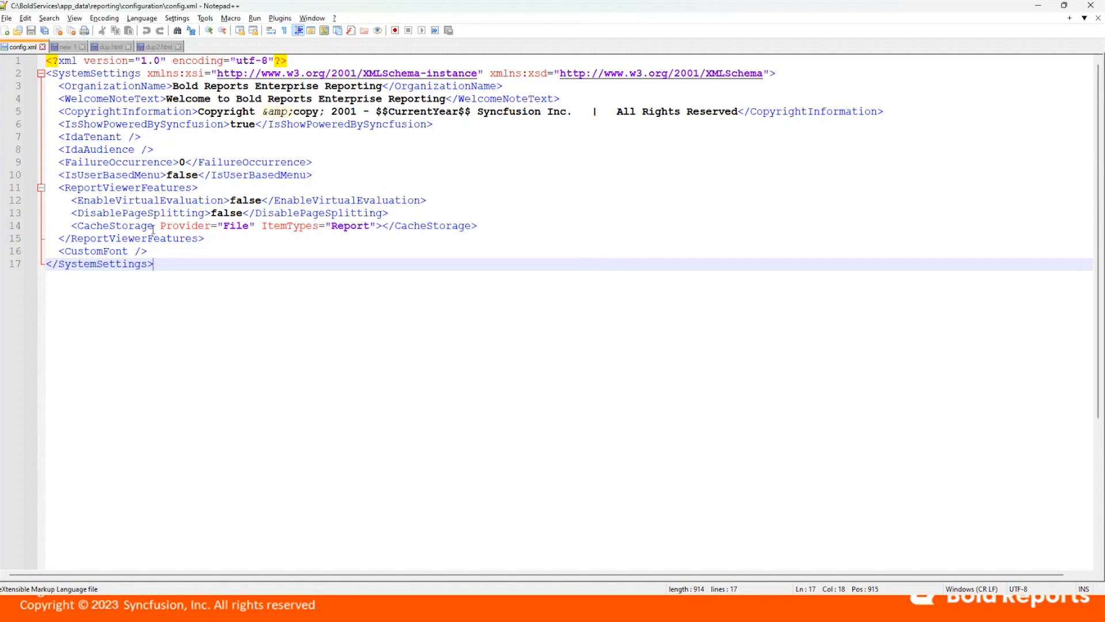
# Highlight the CacheStorage line and its File provider value in config.xml
pyautogui.click(206, 237)
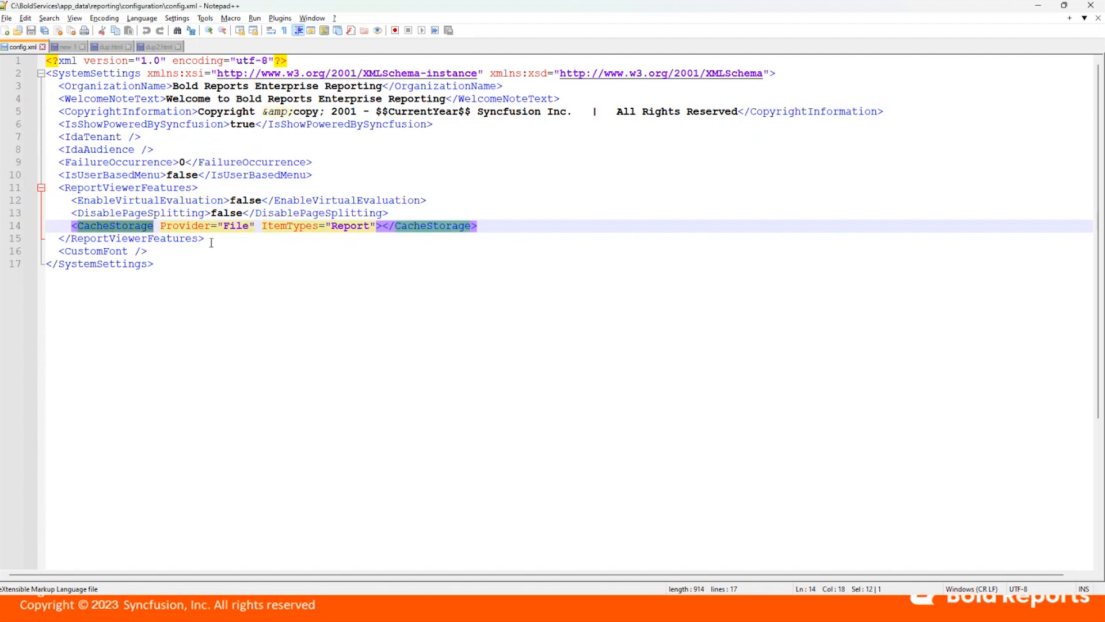
pyautogui.click(203, 237)
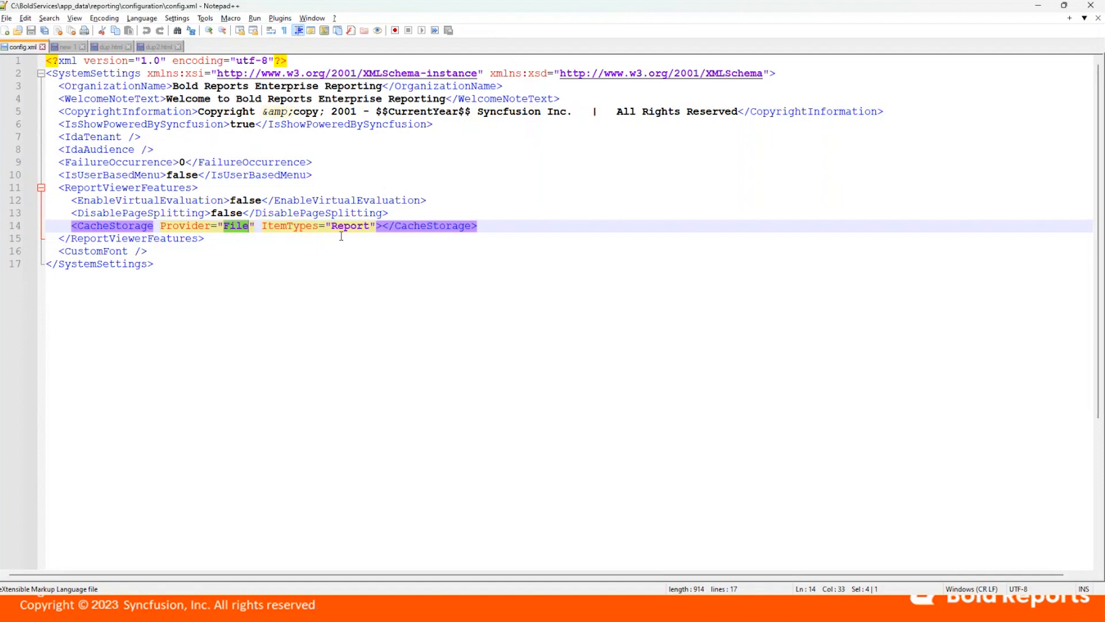
pyautogui.doubleClick(350, 225)
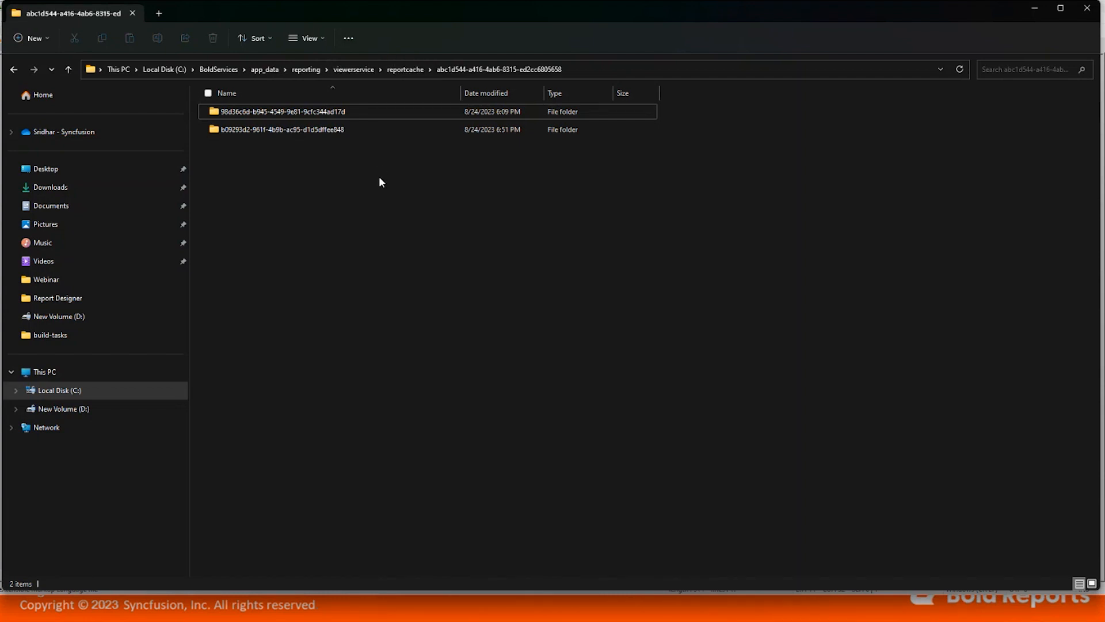
# Switch from File Explorer to the Bold Reports All Reports list
pyautogui.press('alt+tab')
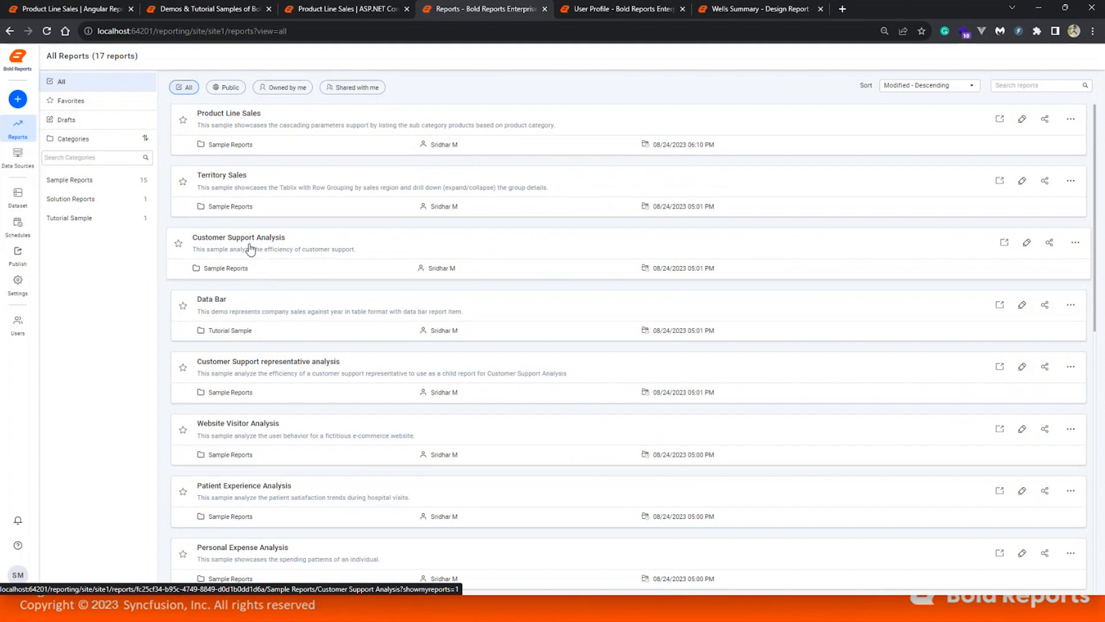
# Open the Customer Support Analysis report so a third cache folder is created
pyautogui.click(239, 238)
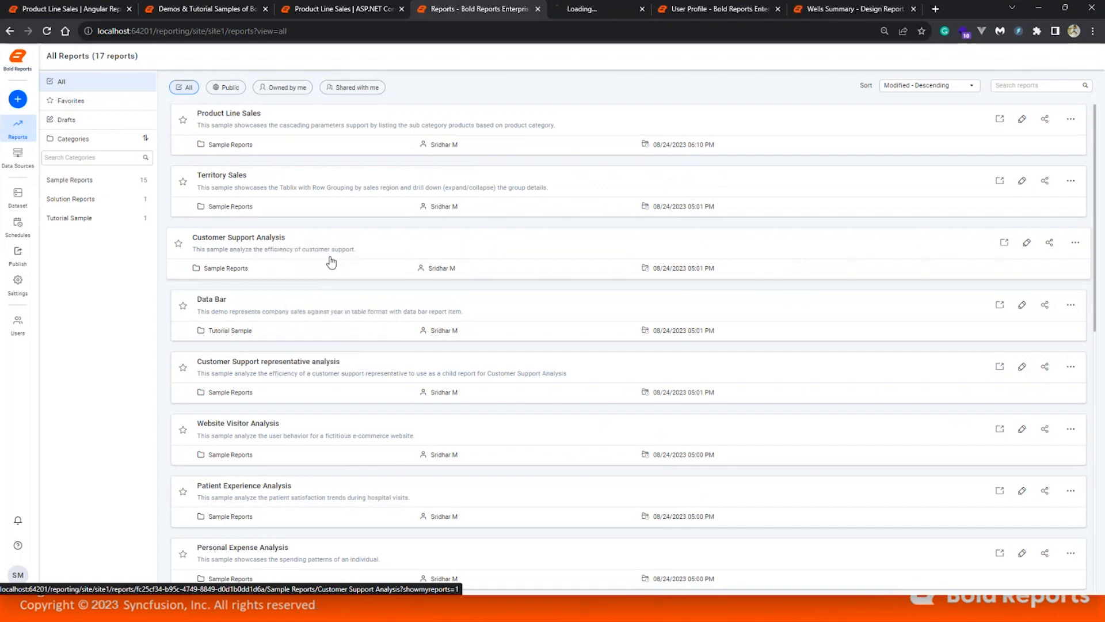
pyautogui.click(238, 237)
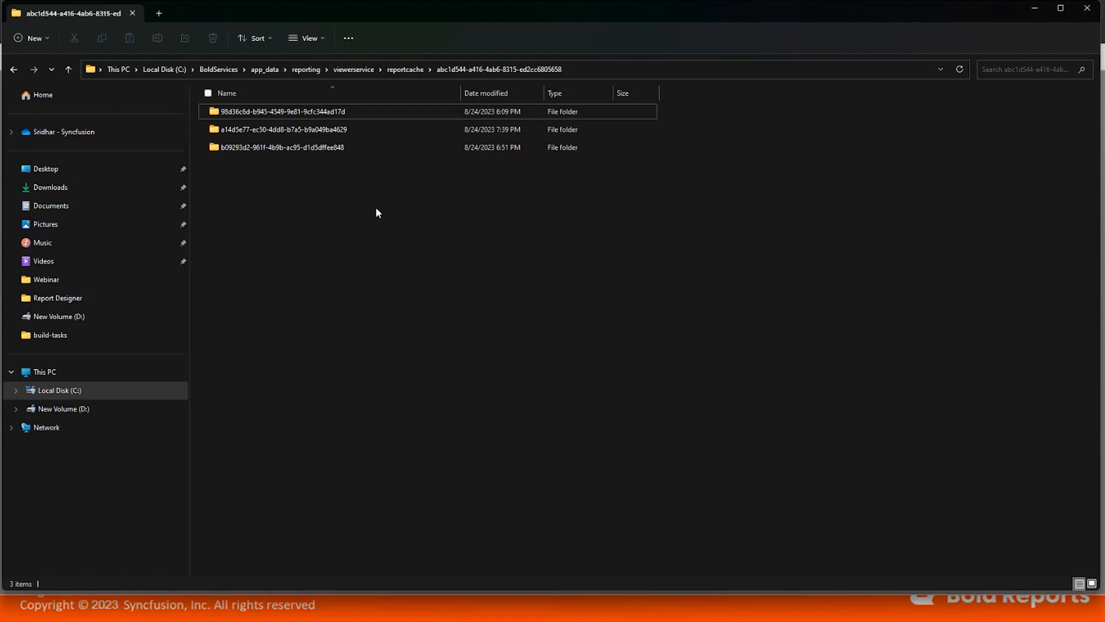
# Open the new a14d5e77 cache folder holding the report's processed JSON file
pyautogui.click(282, 129)
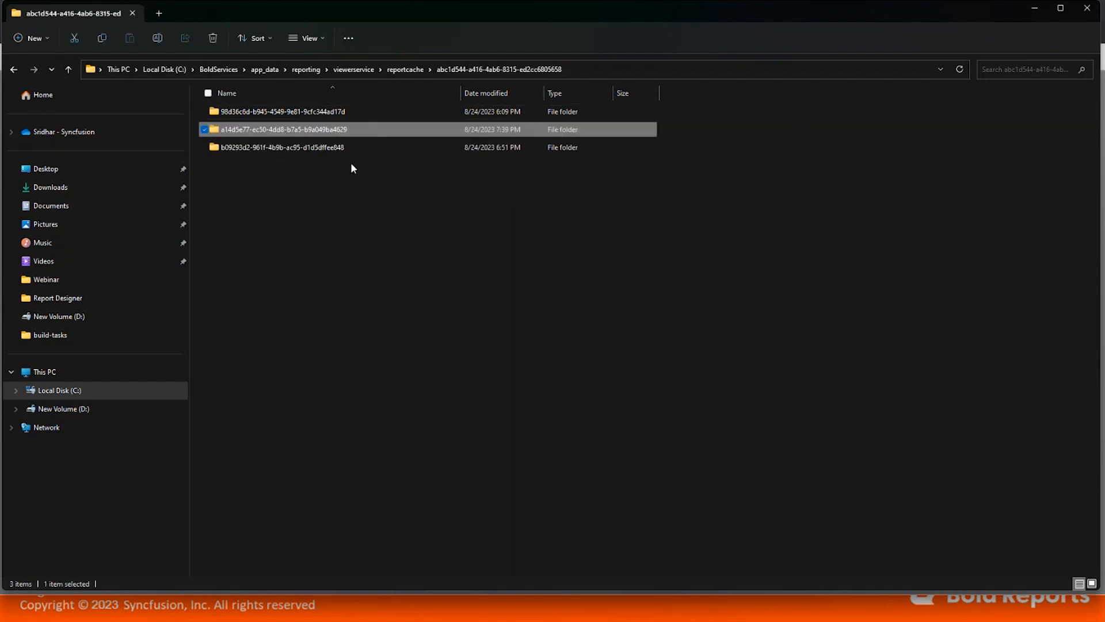
pyautogui.doubleClick(281, 129)
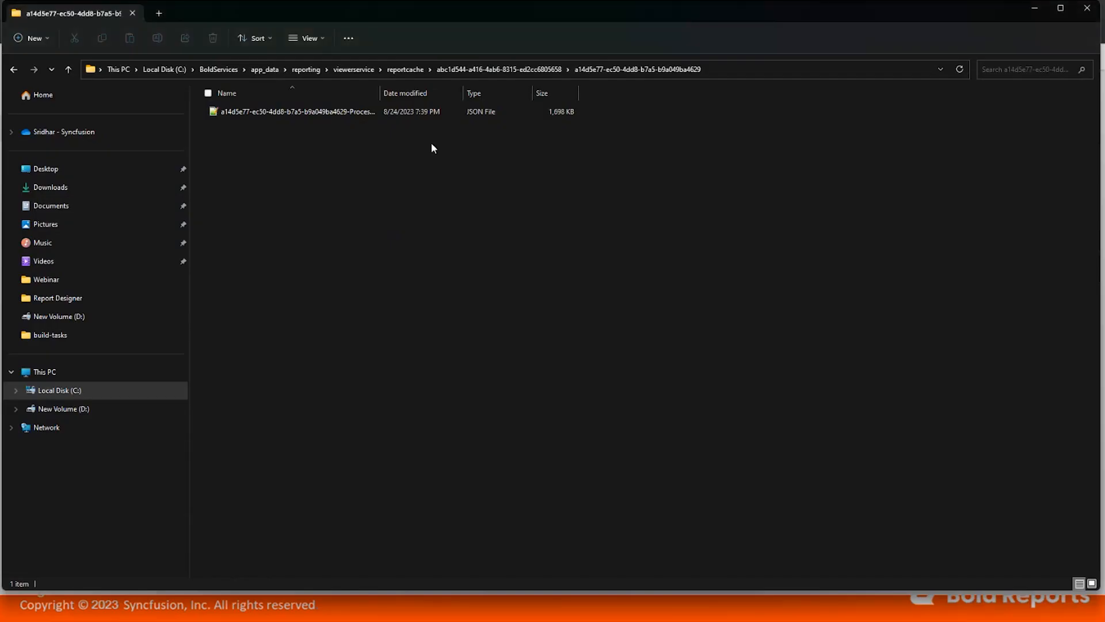
pyautogui.moveTo(360, 136)
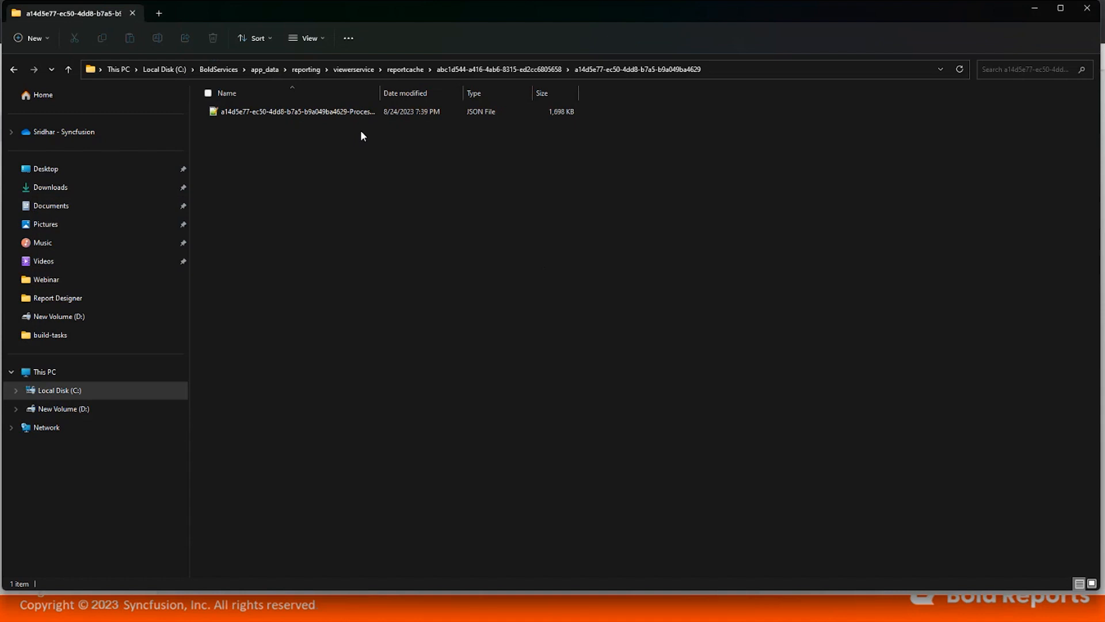
pyautogui.click(404, 69)
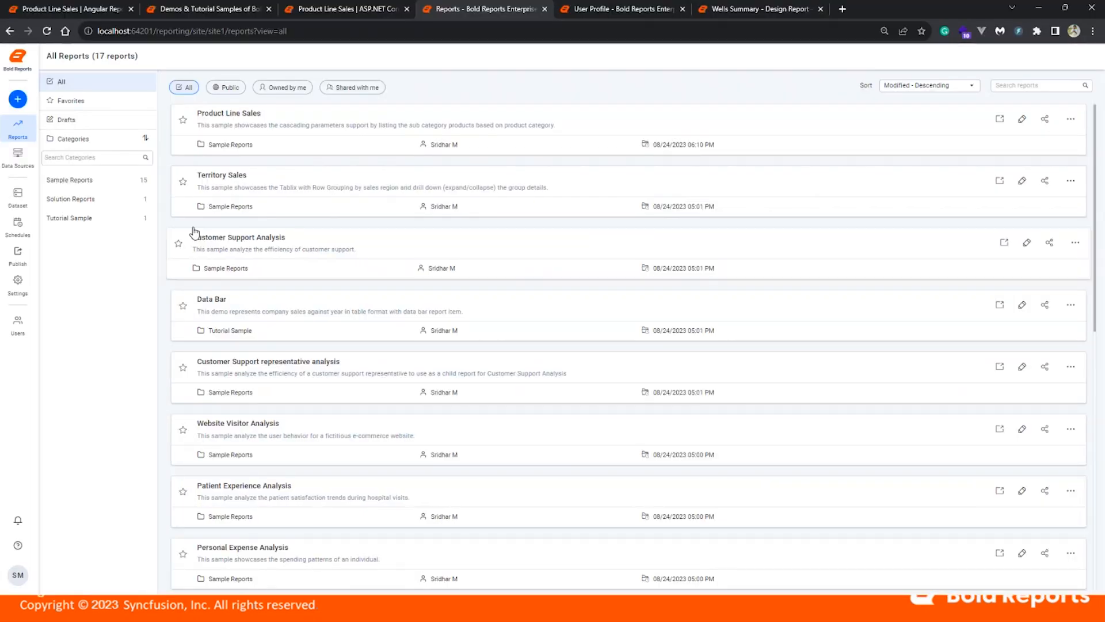
pyautogui.moveTo(236, 186)
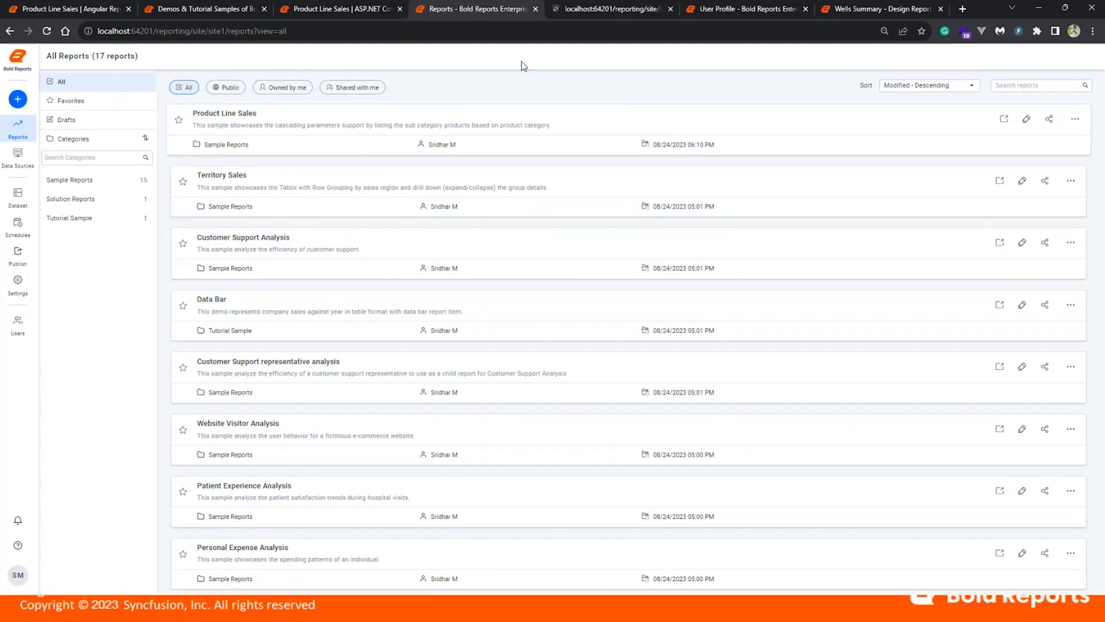
# Open the Territory Sales report in the viewer in a new browser tab
pyautogui.click(222, 175)
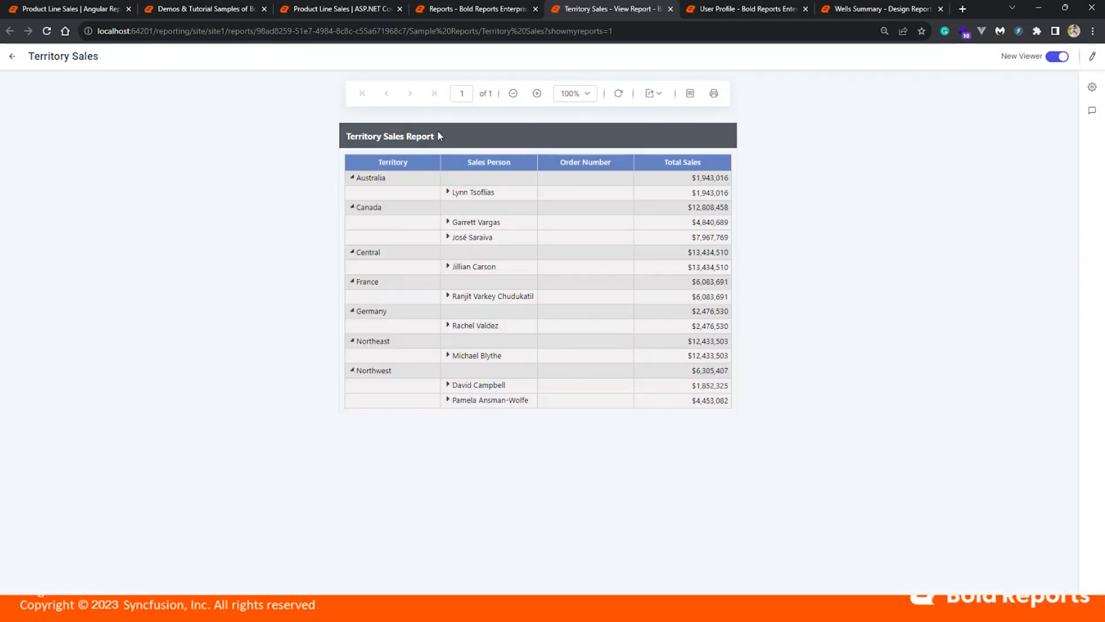
pyautogui.moveTo(391, 190)
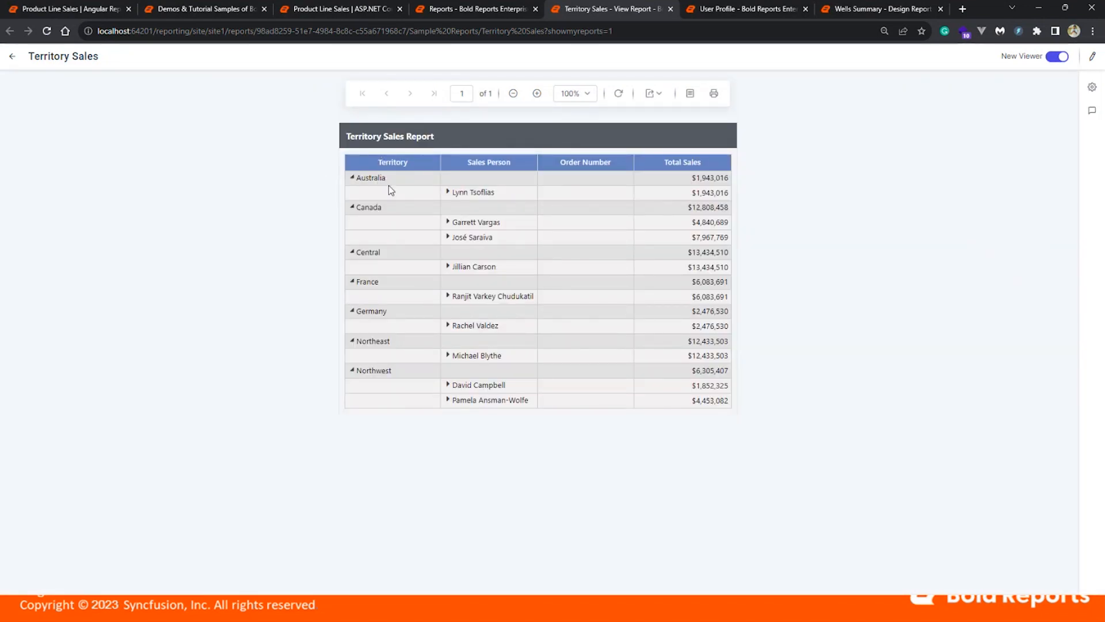
pyautogui.moveTo(404, 202)
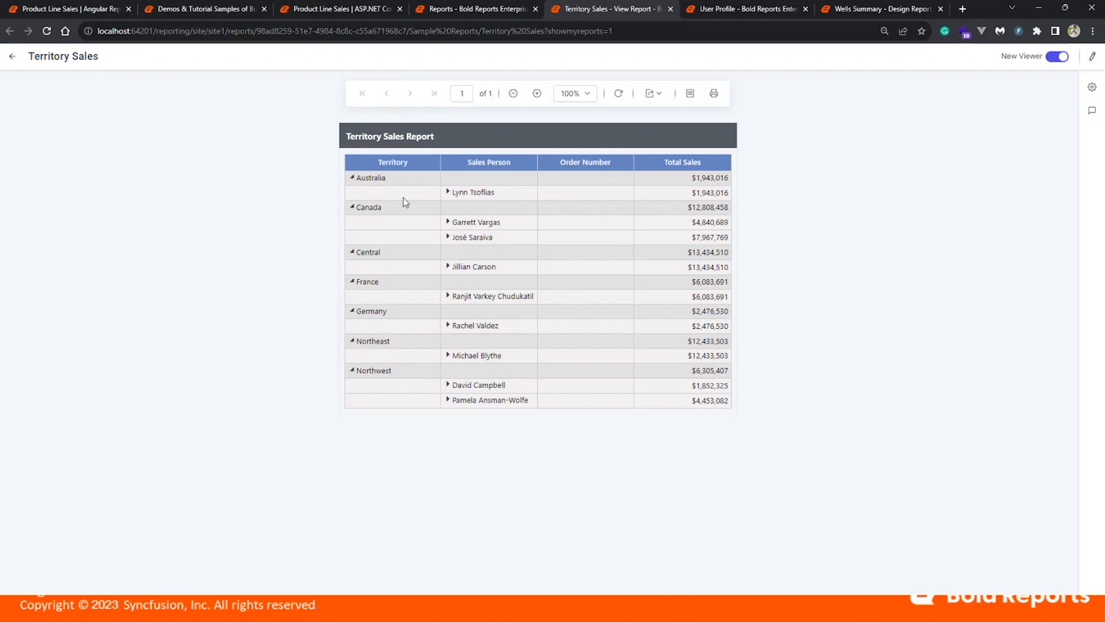
pyautogui.moveTo(424, 220)
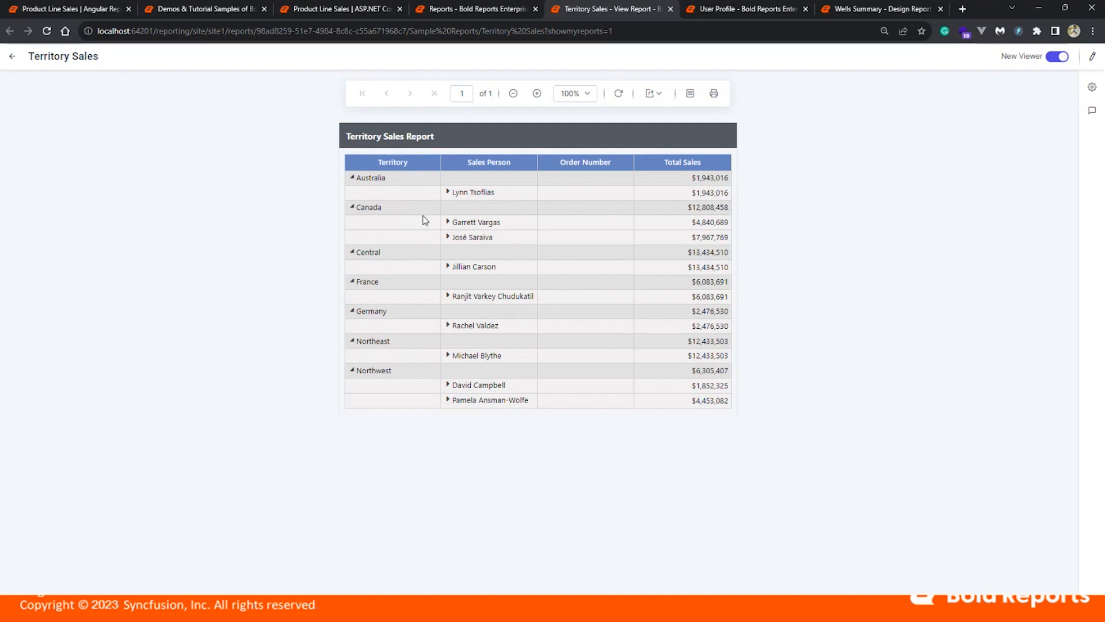
pyautogui.moveTo(403, 203)
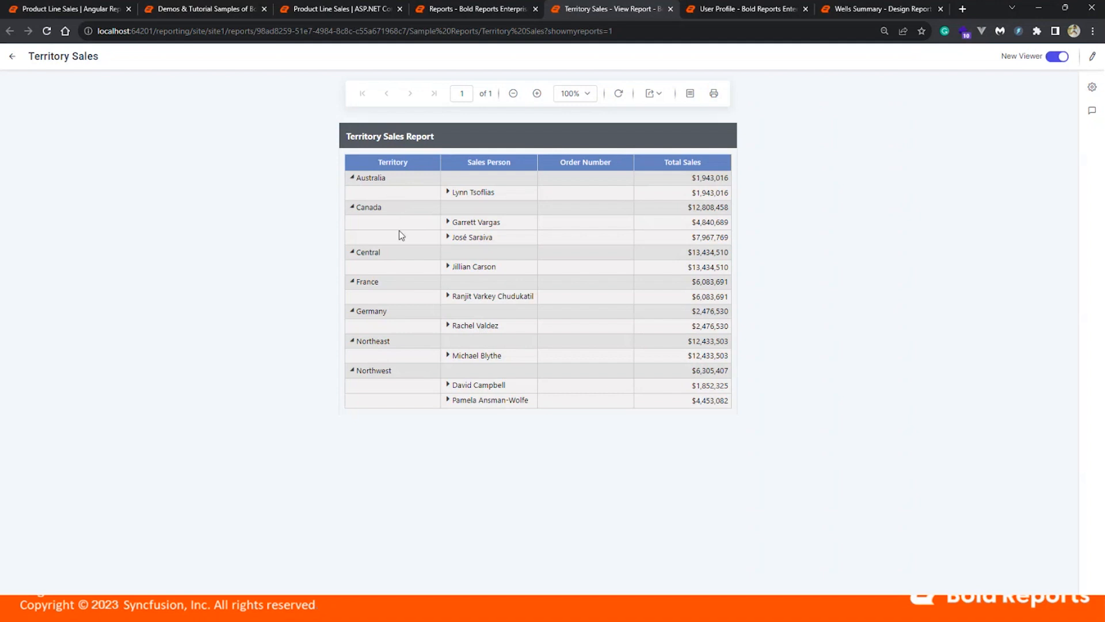
pyautogui.moveTo(404, 246)
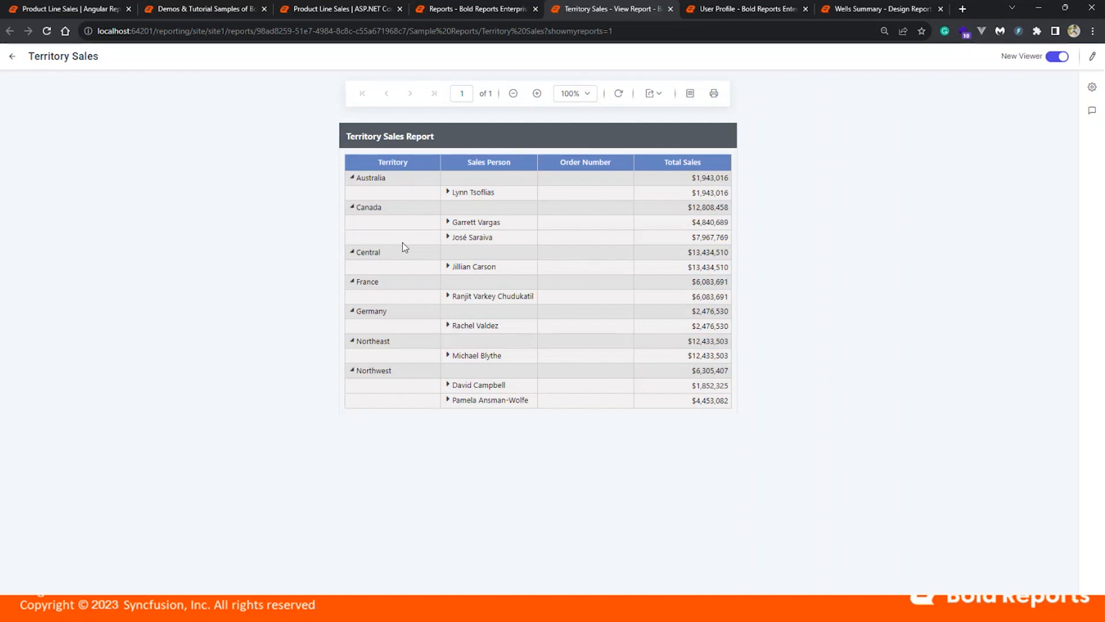
pyautogui.moveTo(399, 235)
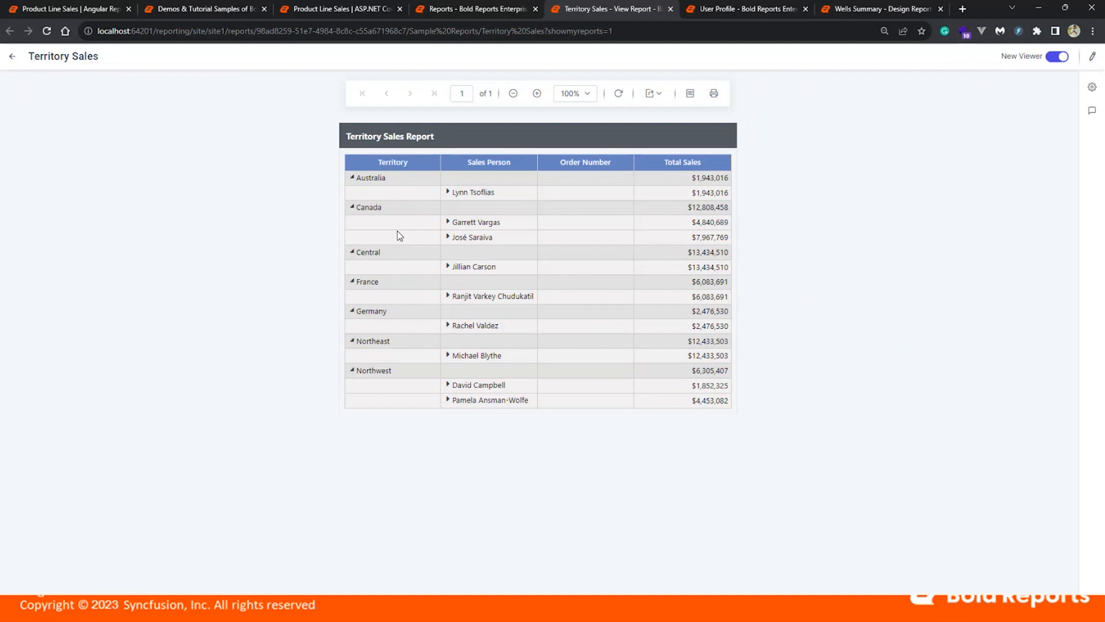
pyautogui.moveTo(413, 231)
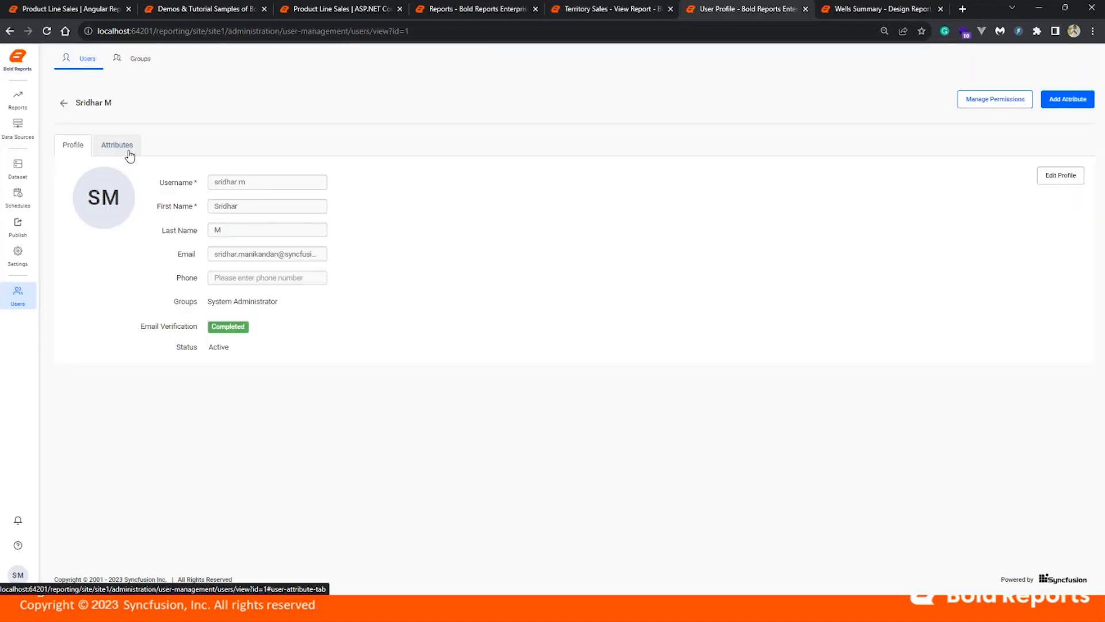
pyautogui.click(117, 145)
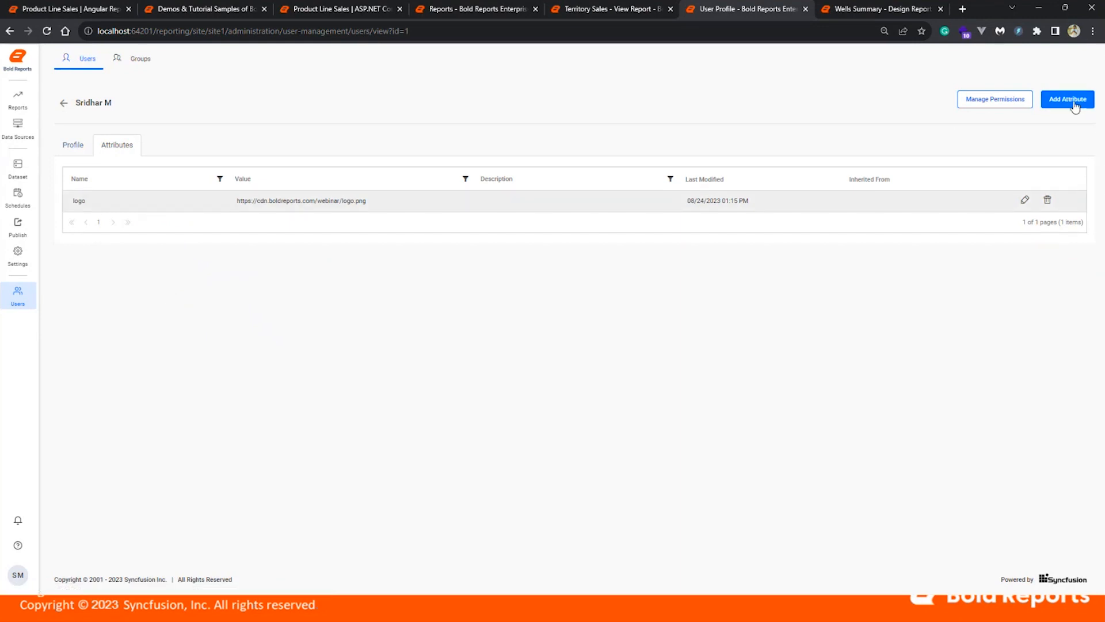
# Add a Territory attribute with value Name In ('Canada') and save it
pyautogui.click(1067, 99)
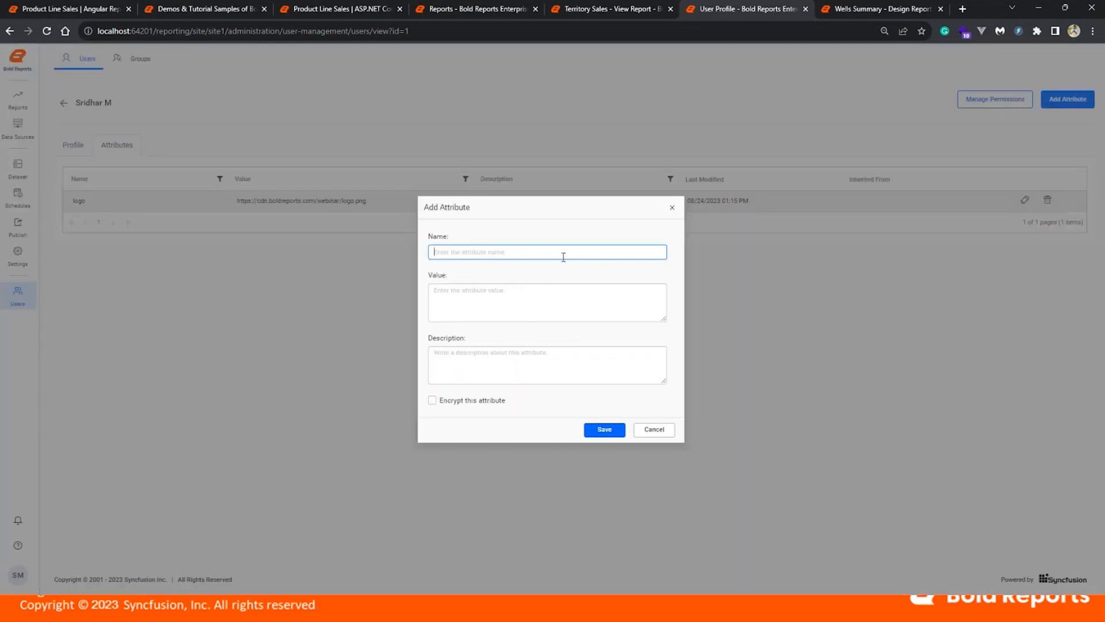
pyautogui.write('Territory')
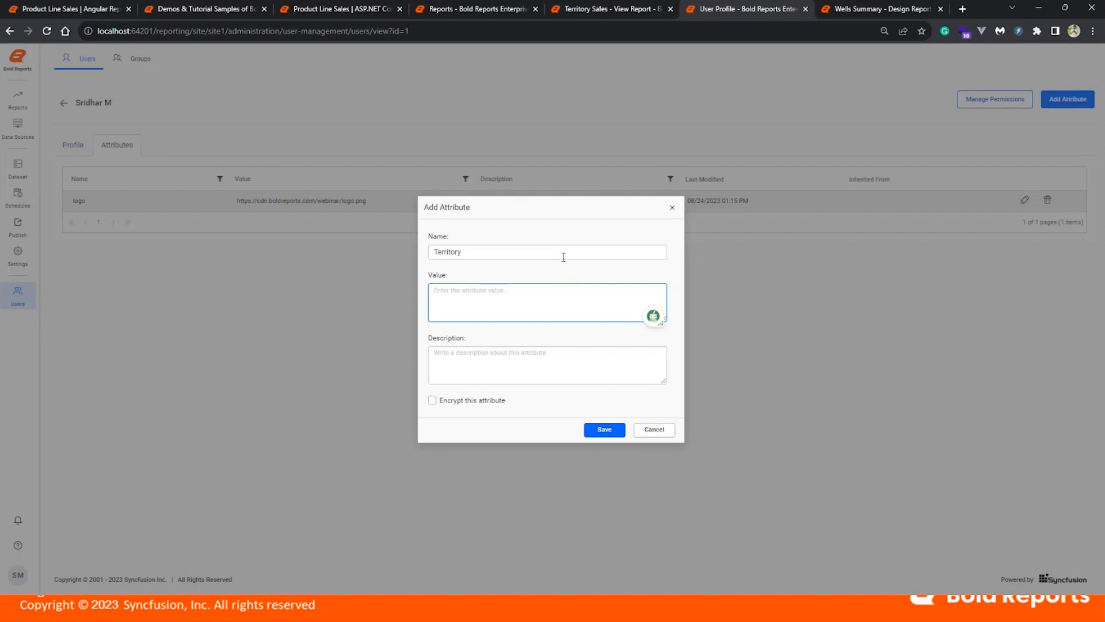
pyautogui.write('Name In (')
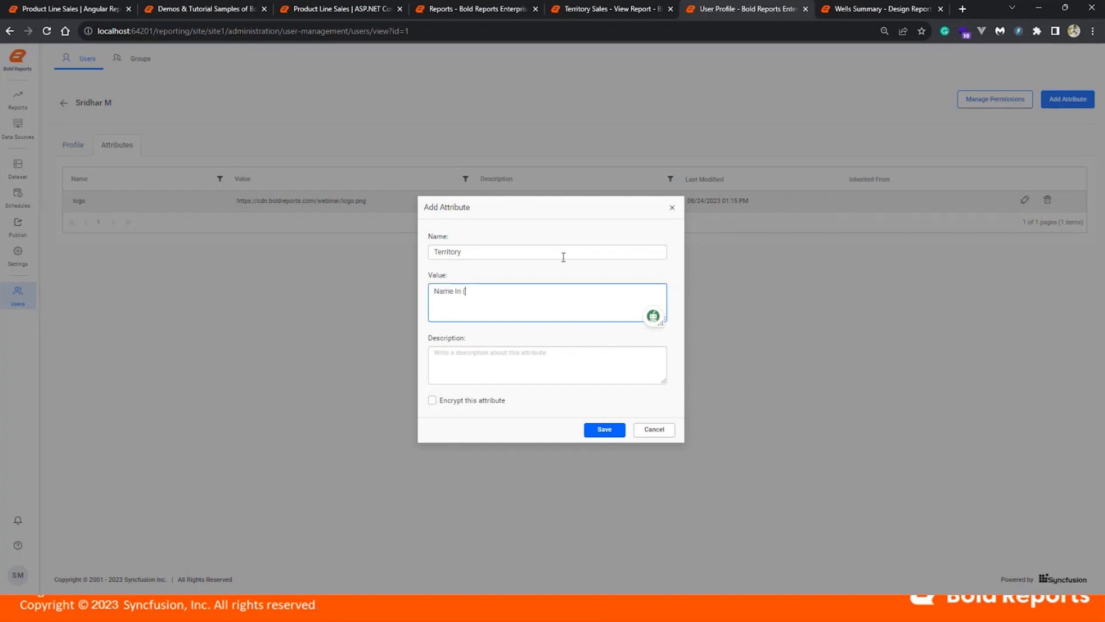
pyautogui.write("'Canad")
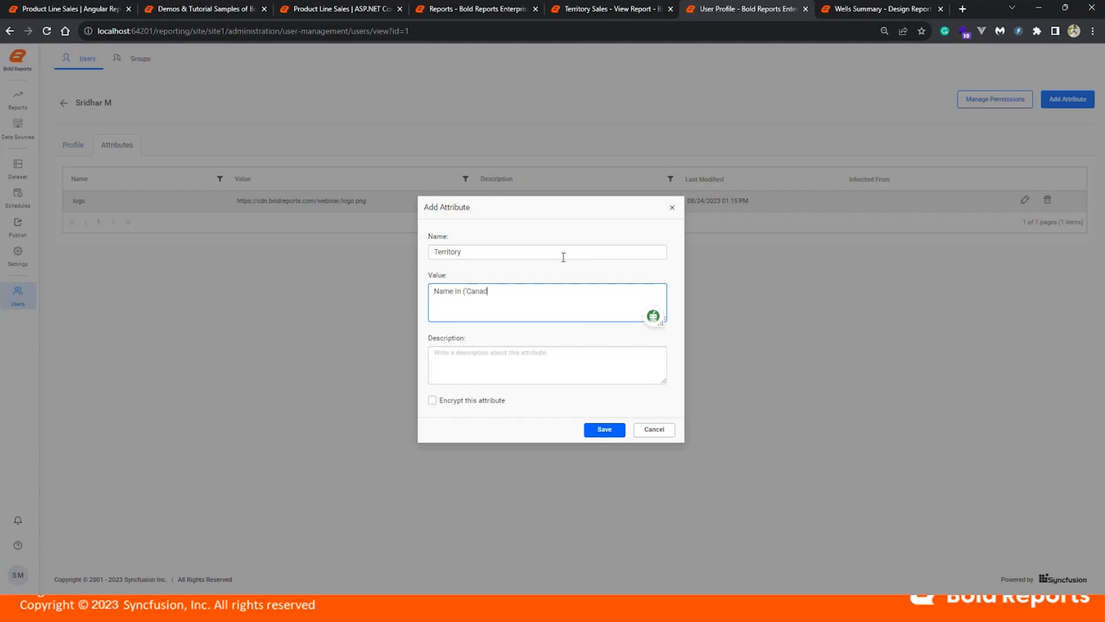
pyautogui.write("a')")
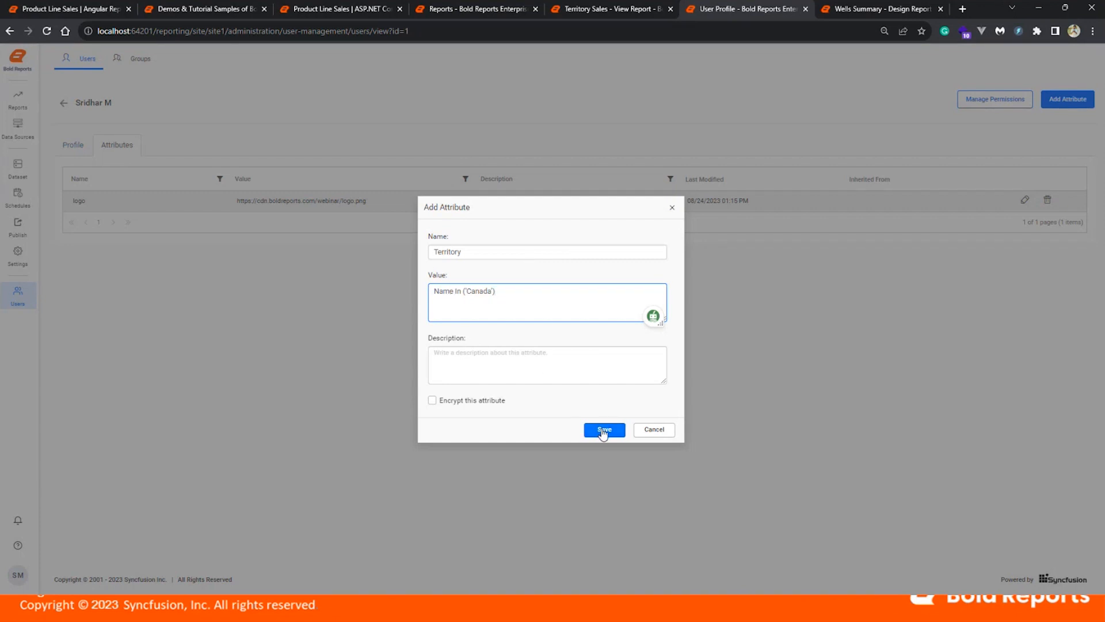
pyautogui.click(602, 429)
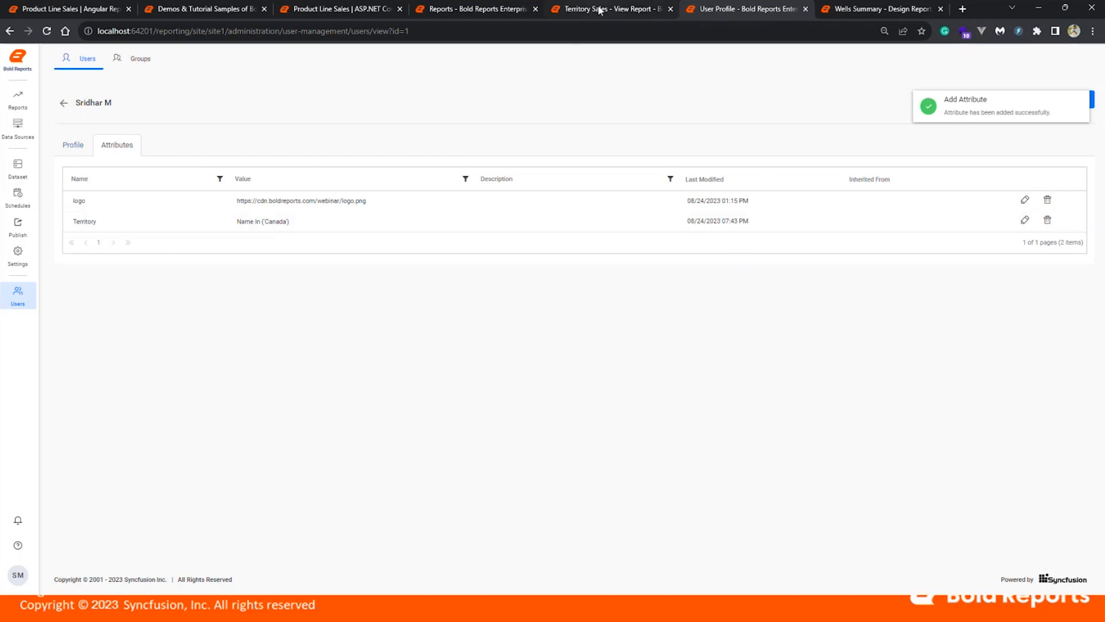
# Edit the Territory Sales report and show the TerritorySales dataset's actions in the Dataset panel
pyautogui.click(610, 8)
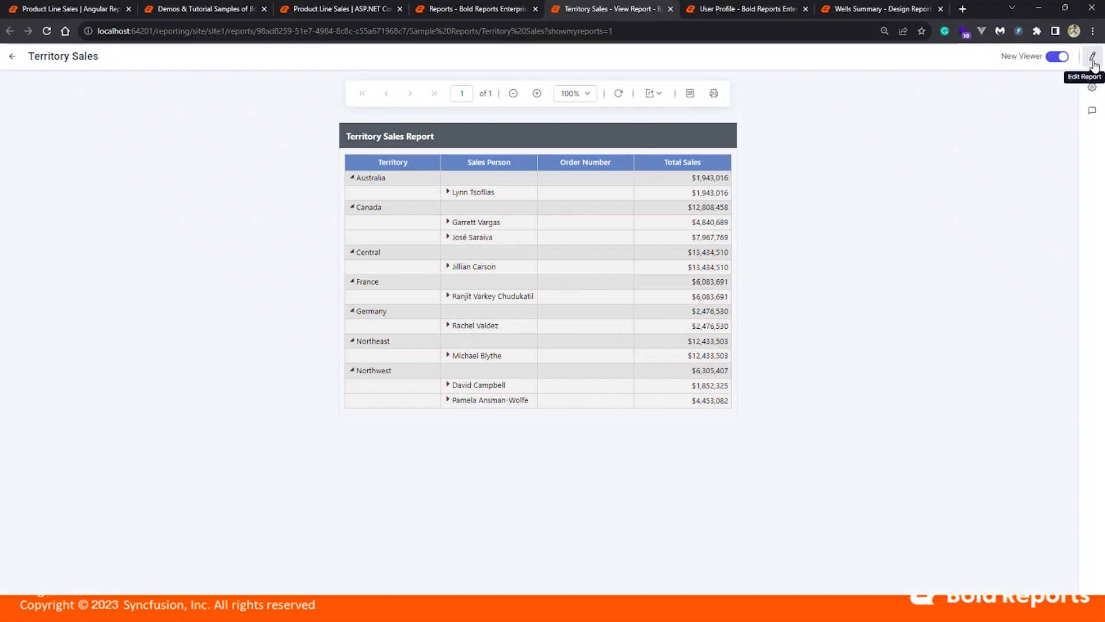
pyautogui.click(1093, 57)
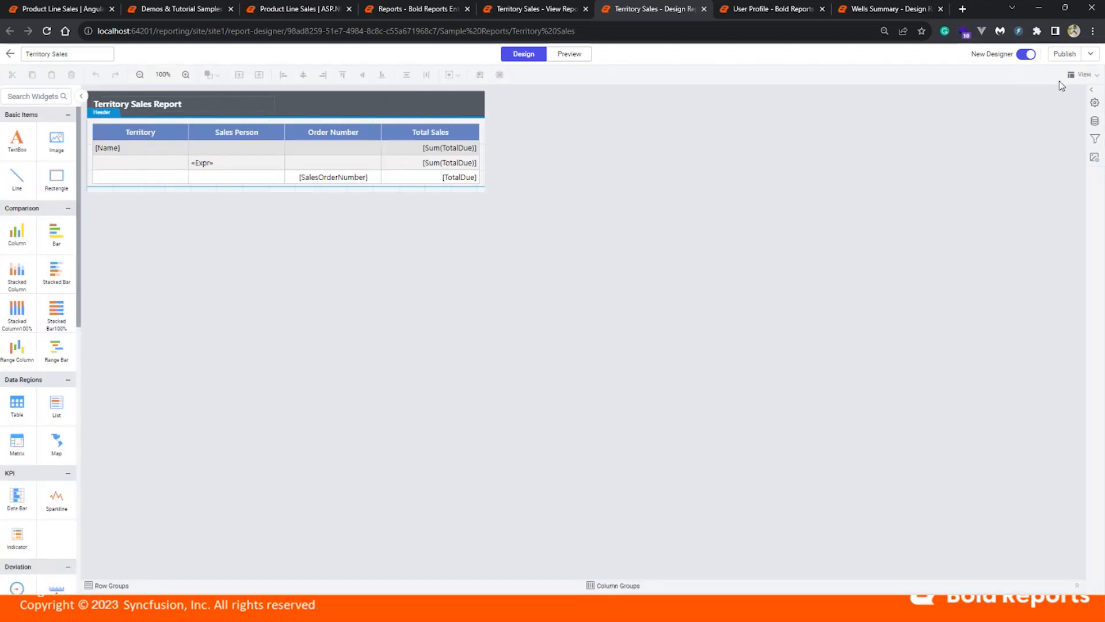
pyautogui.click(1095, 120)
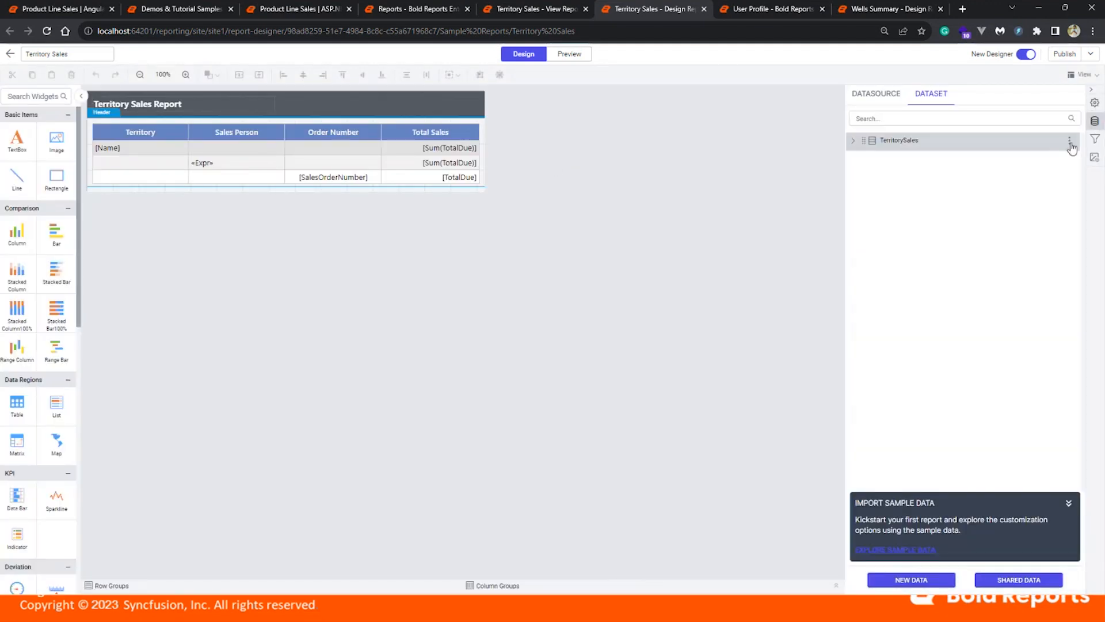
pyautogui.click(1069, 140)
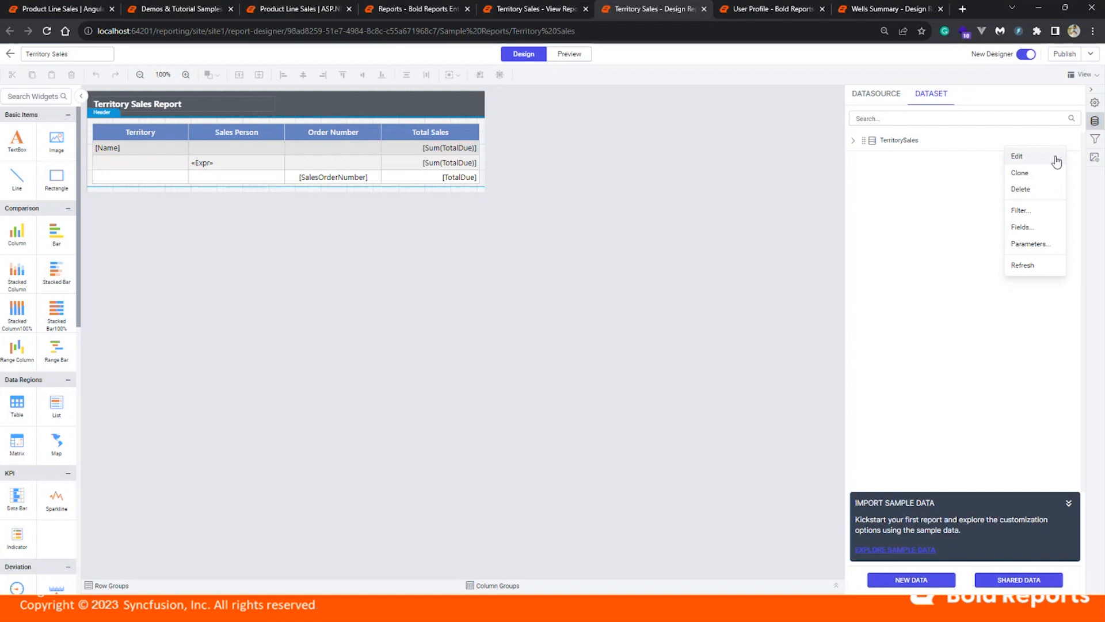
# Add a WHERE condition on the ${{Territory}} attribute to the TerritorySales query and run its preview
pyautogui.click(1016, 155)
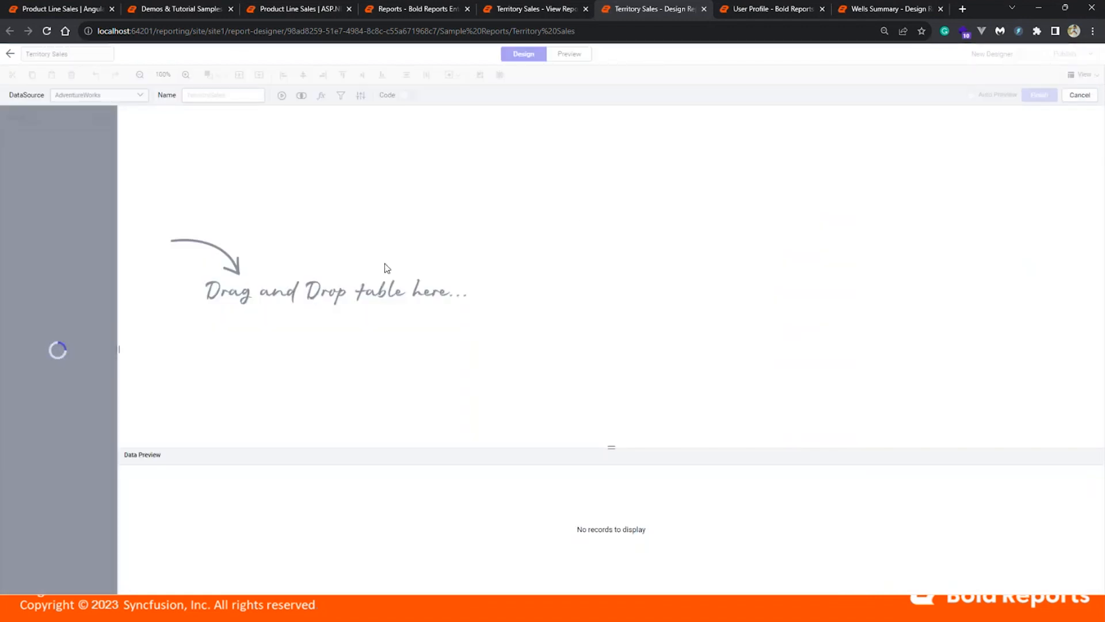
pyautogui.click(408, 95)
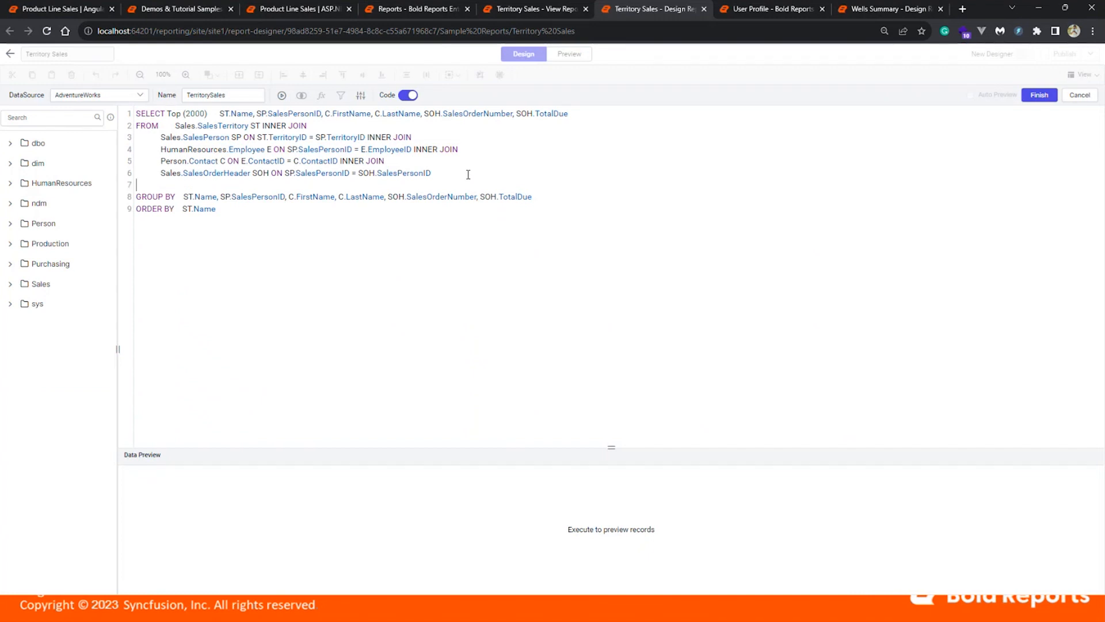
pyautogui.write('WHERE')
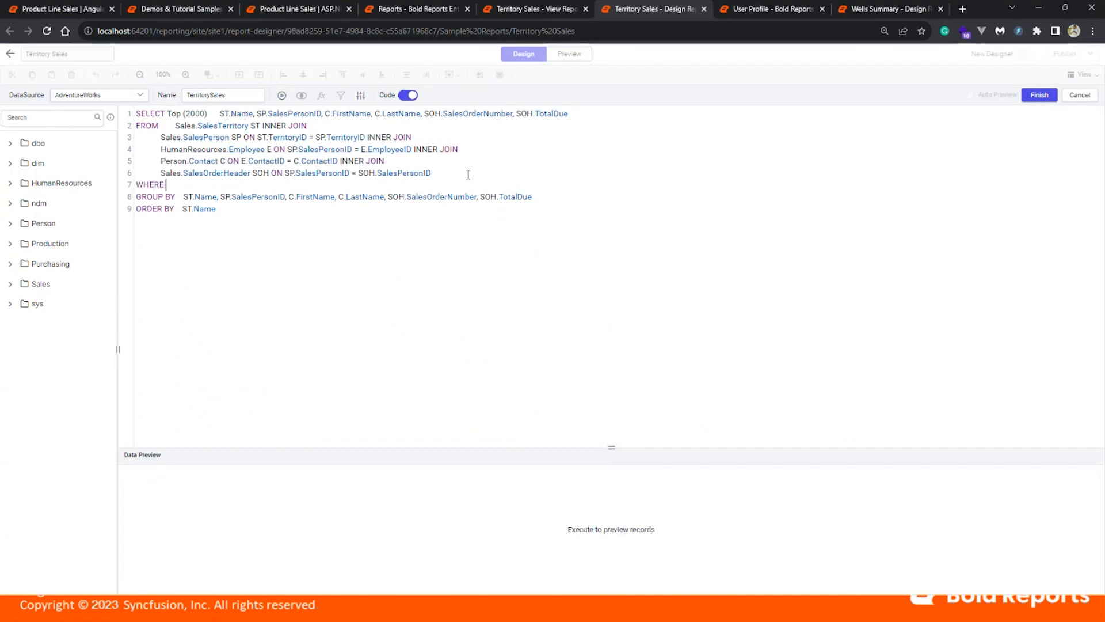
pyautogui.write('$((')
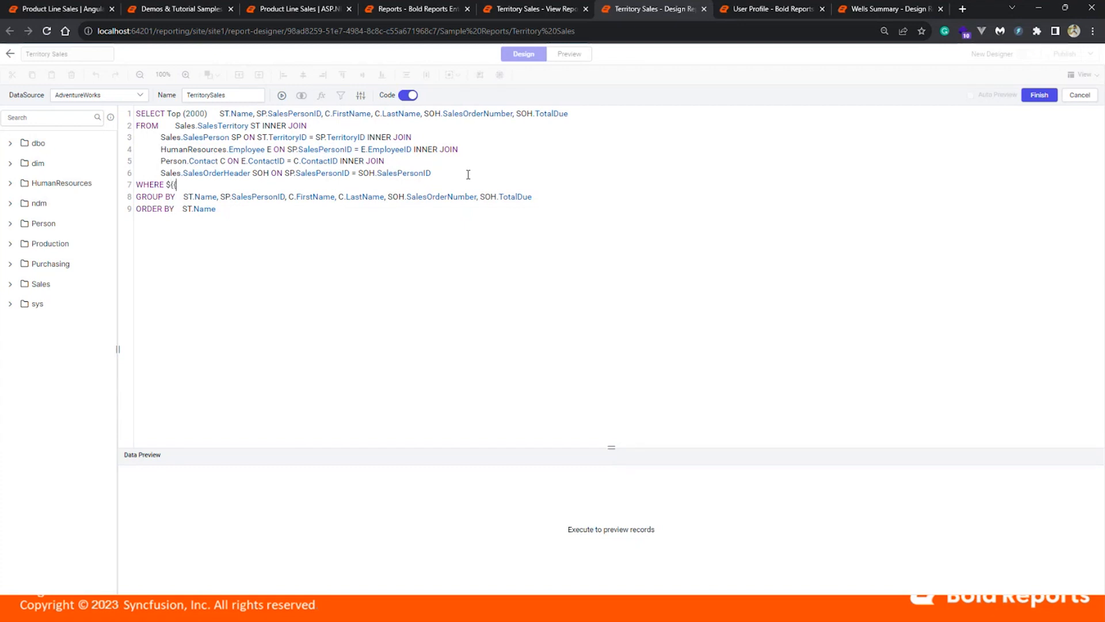
pyautogui.write('{t')
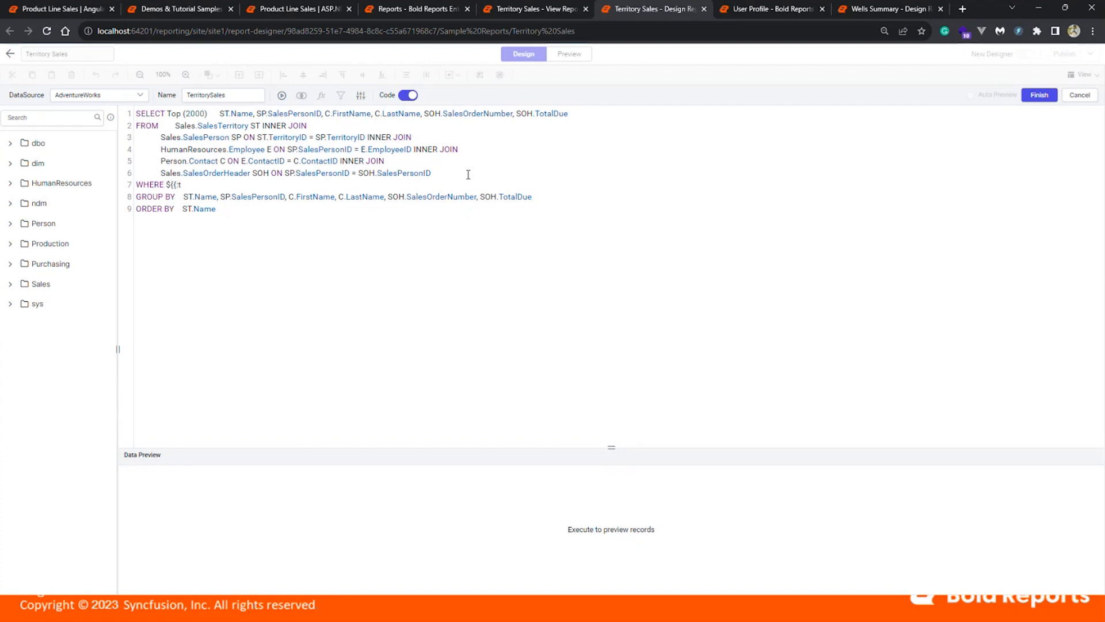
pyautogui.write('Territory')
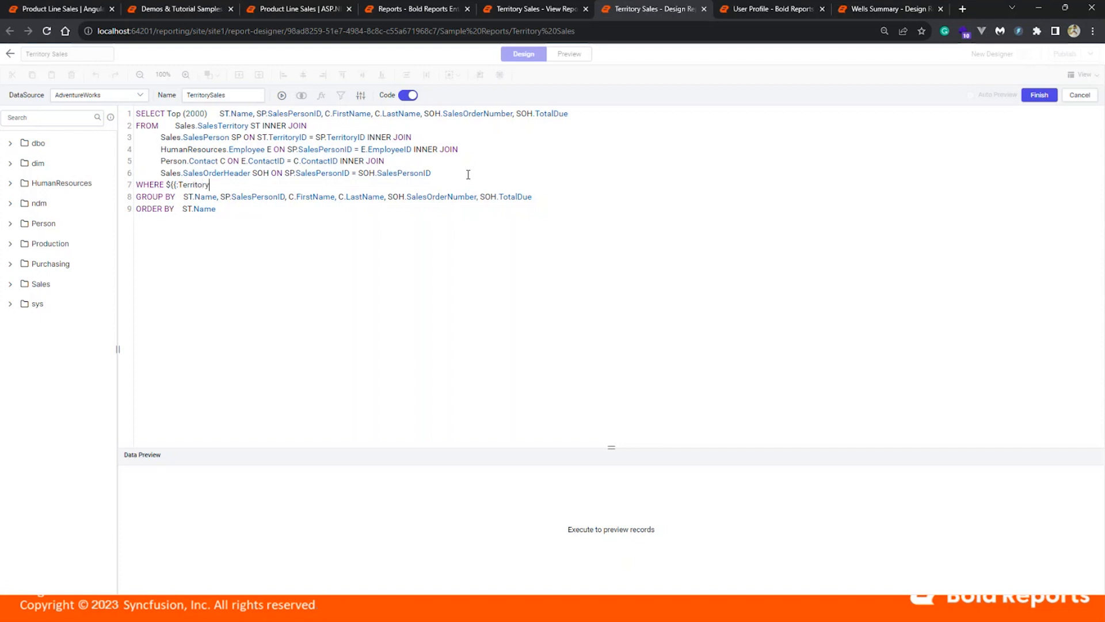
pyautogui.write('}}')
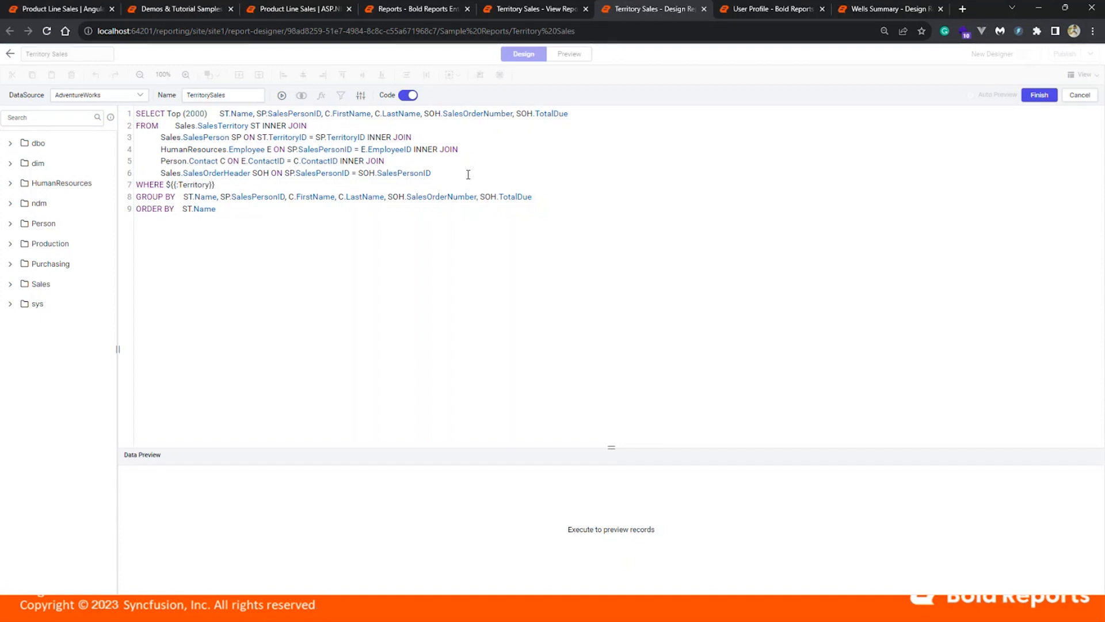
pyautogui.click(281, 96)
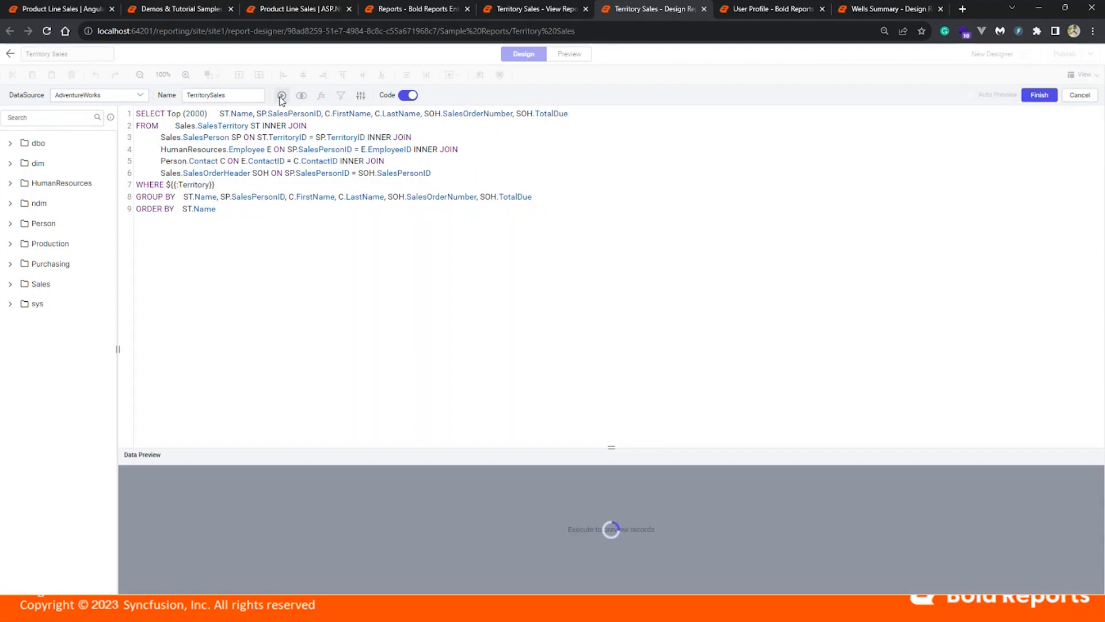
pyautogui.click(281, 96)
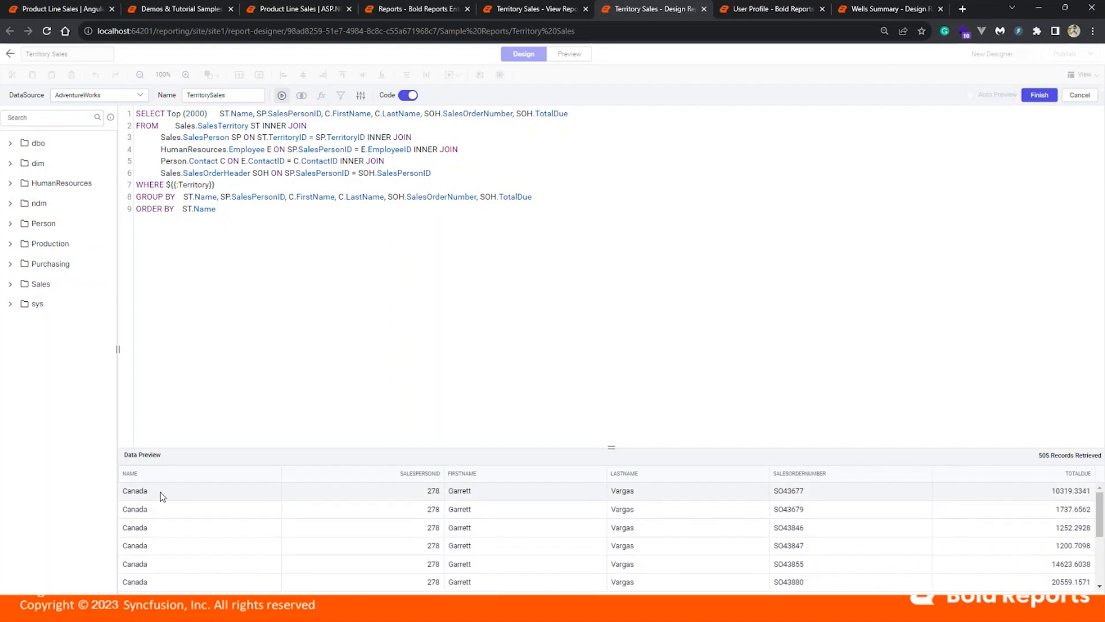
pyautogui.moveTo(202, 526)
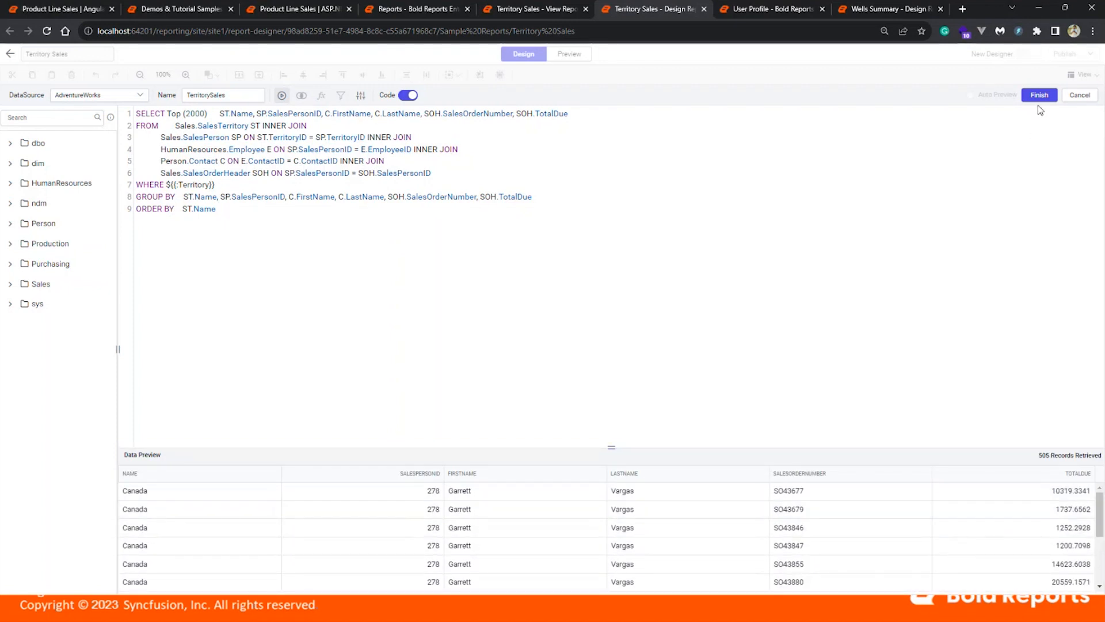
# Finish the query edit and reload the viewed Territory Sales report in the browser
pyautogui.click(1038, 94)
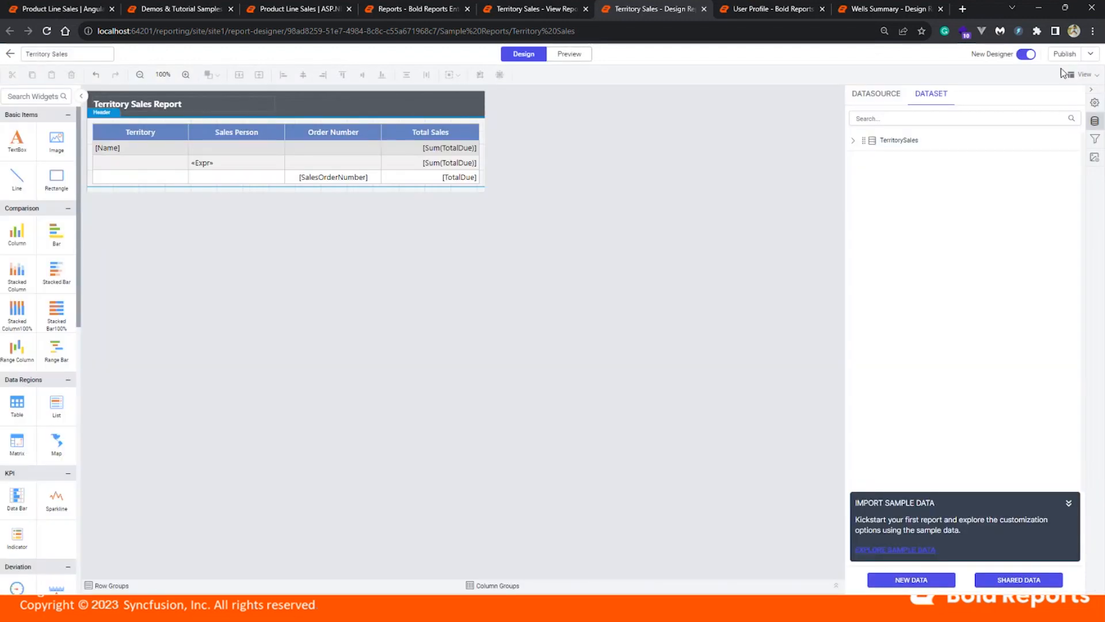
pyautogui.click(1064, 54)
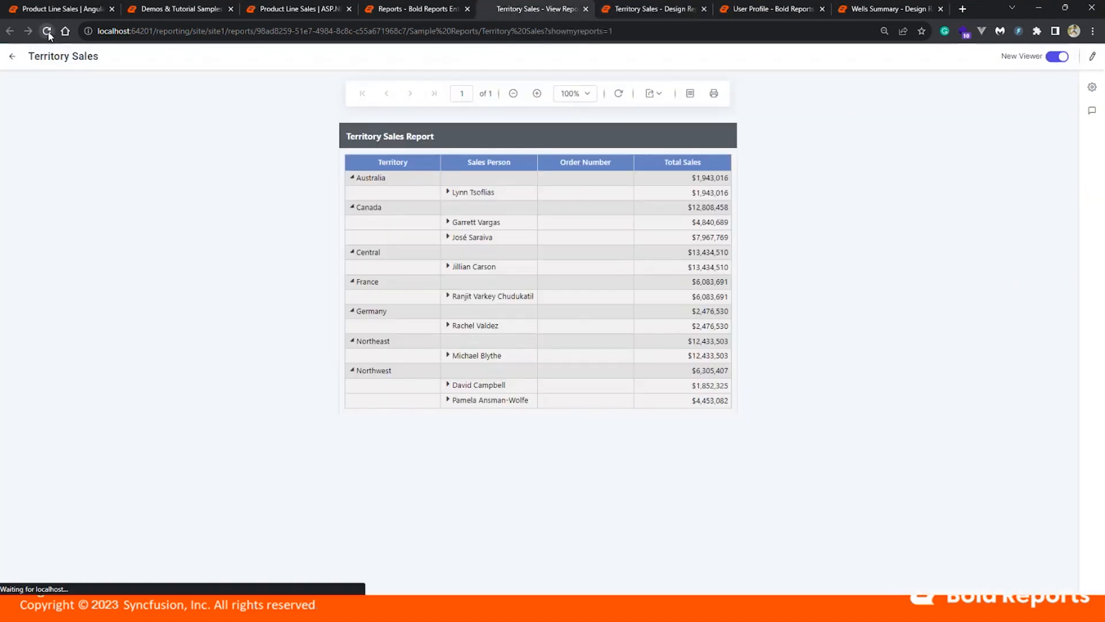
pyautogui.click(47, 31)
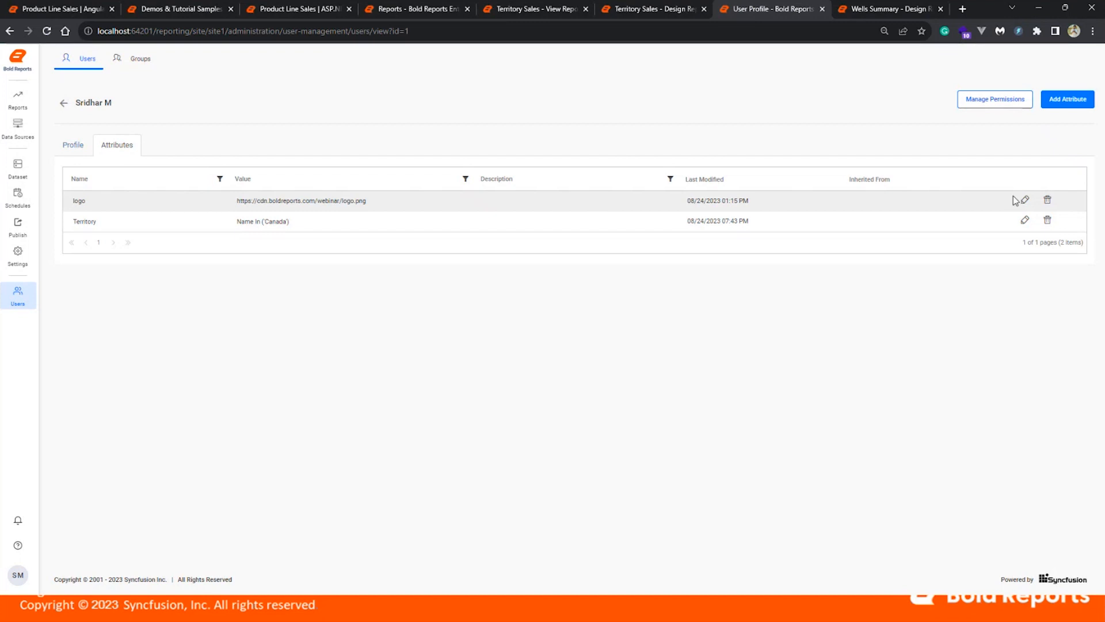
# Edit the logo attribute, keep its URL value and save it
pyautogui.click(1024, 199)
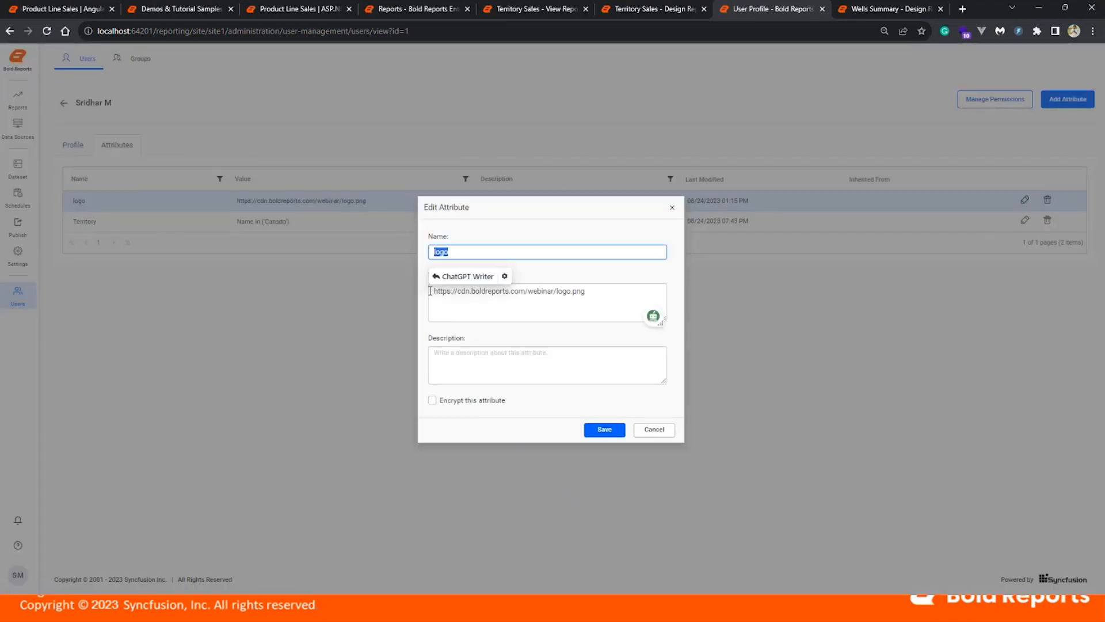
pyautogui.click(546, 290)
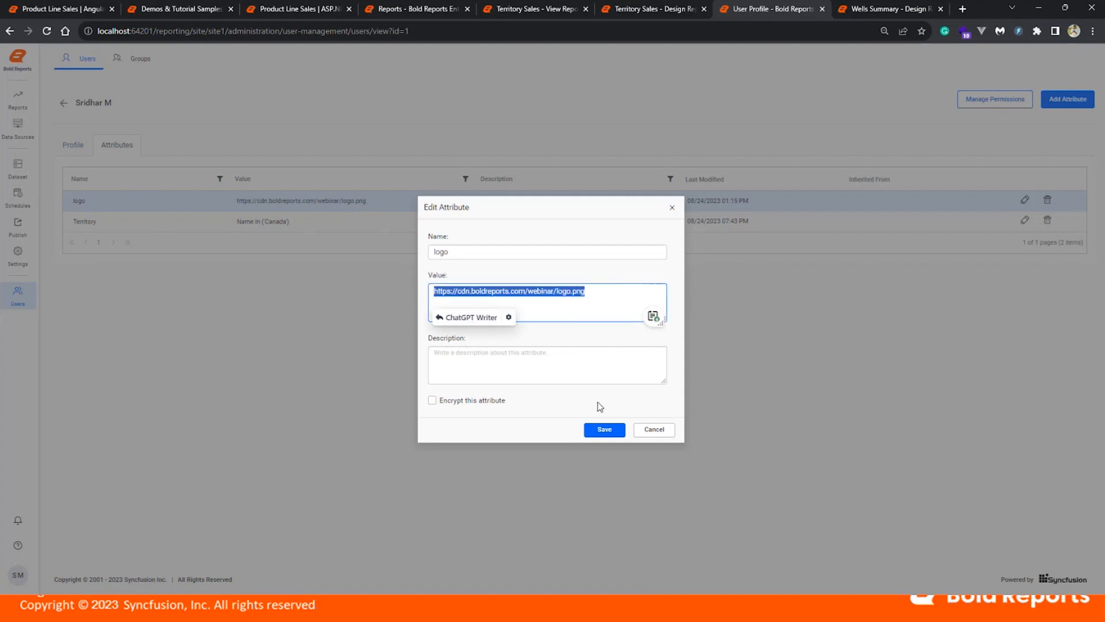
pyautogui.click(603, 430)
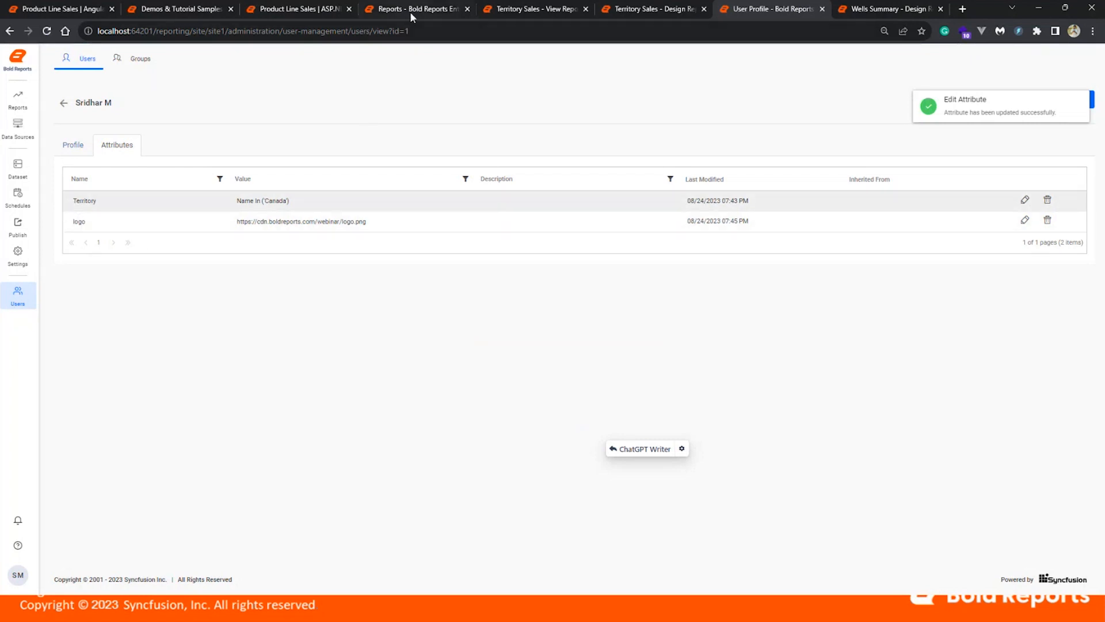
# From All Reports, edit Product Line Sales in the Report Designer
pyautogui.click(416, 8)
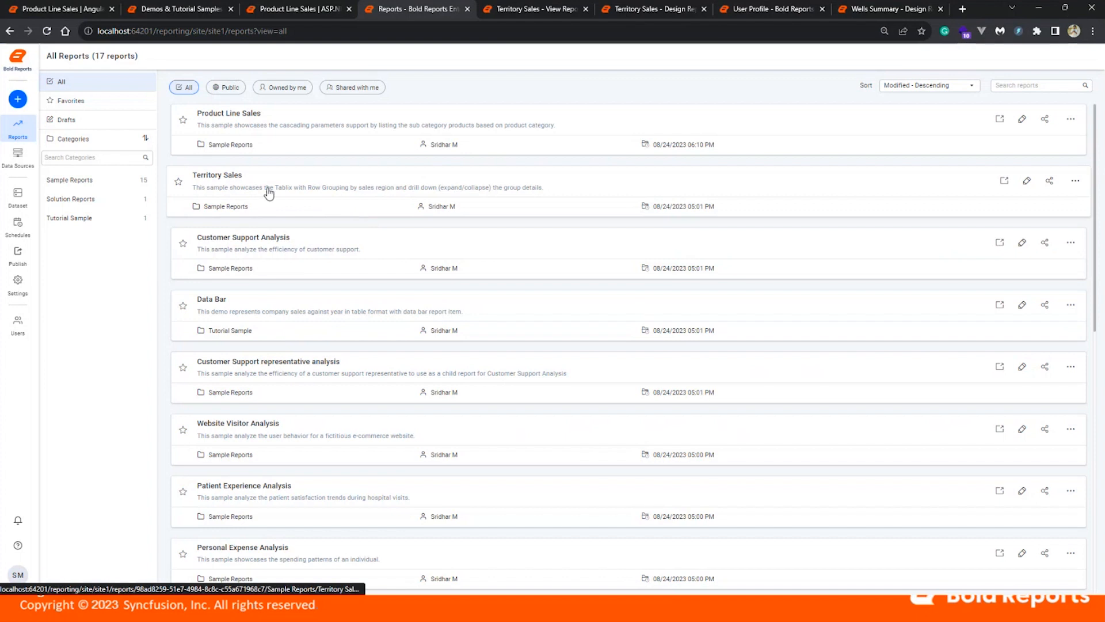
pyautogui.moveTo(291, 126)
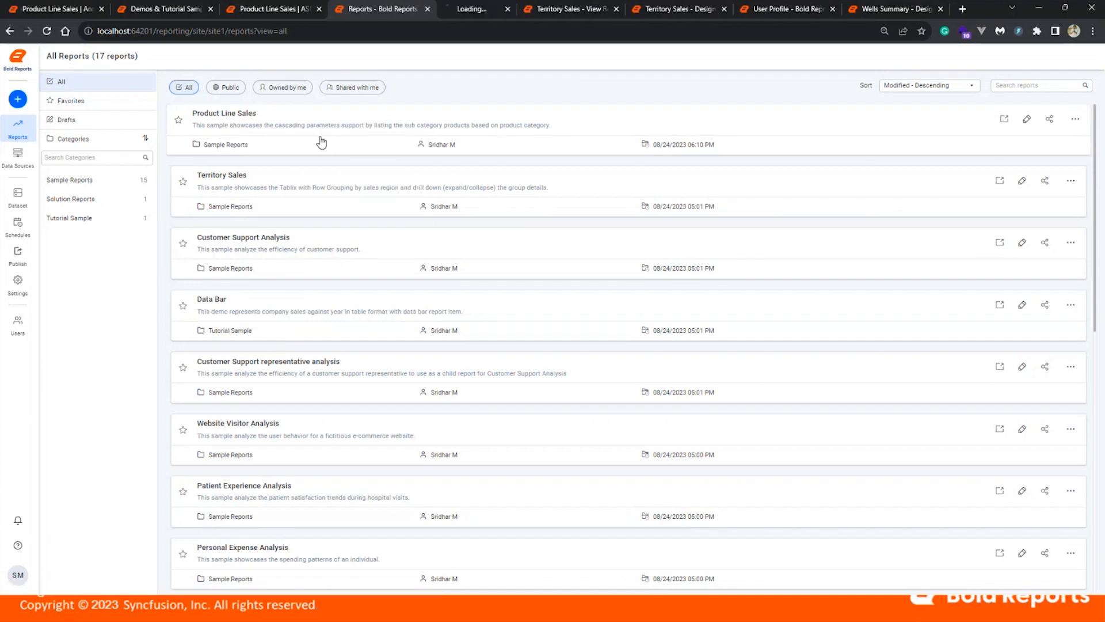
pyautogui.click(223, 113)
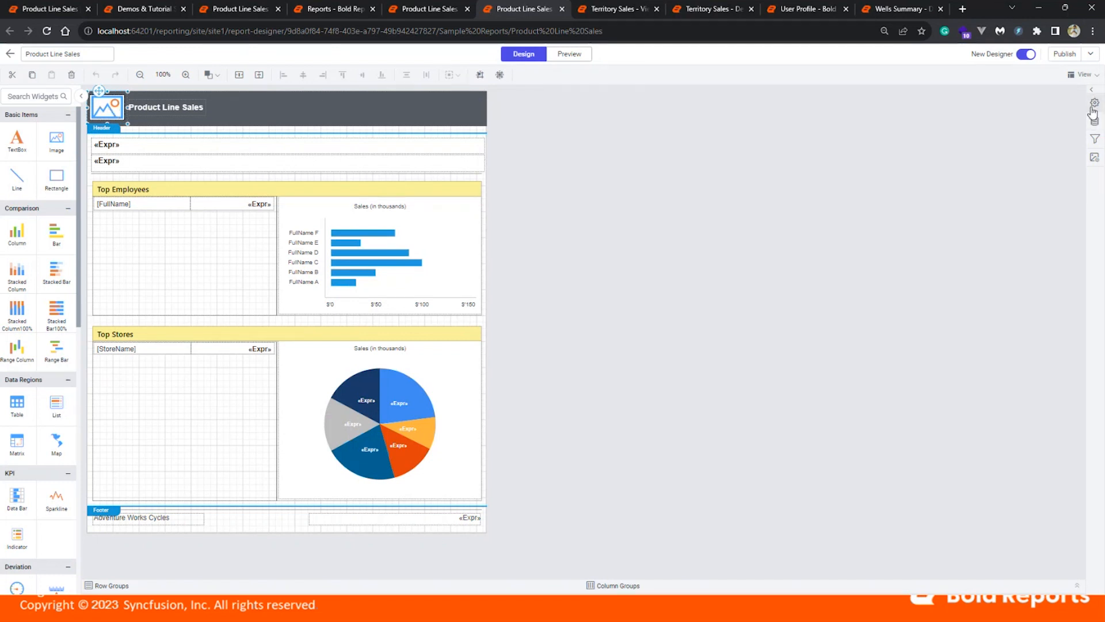
# Set Image1's External source value to an expression referencing the logo attribute
pyautogui.click(1095, 103)
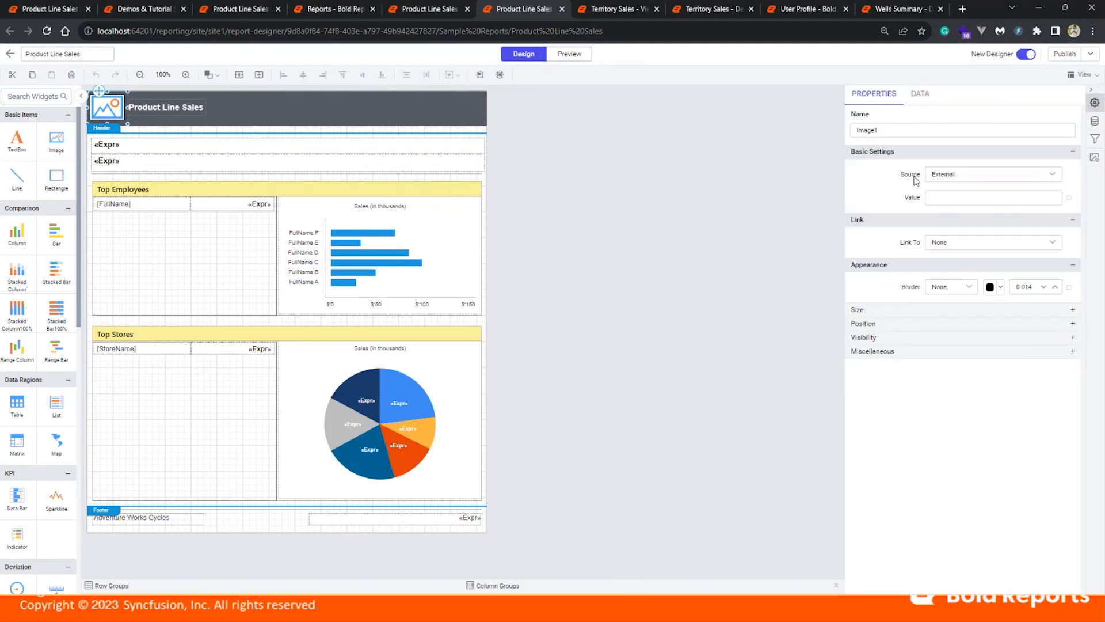
pyautogui.moveTo(866, 174)
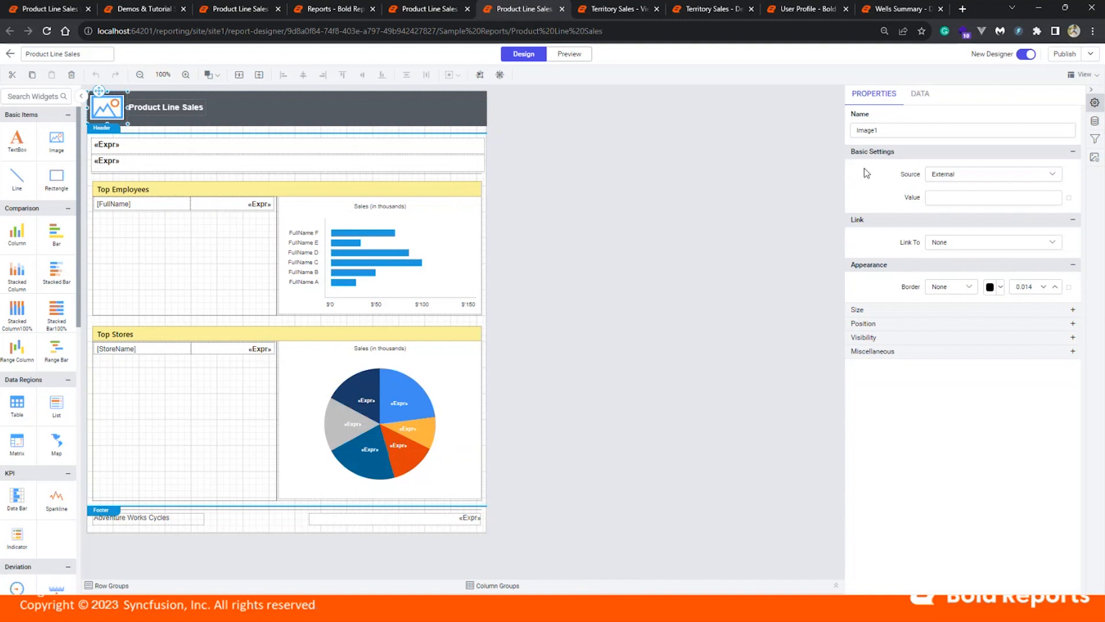
pyautogui.click(991, 174)
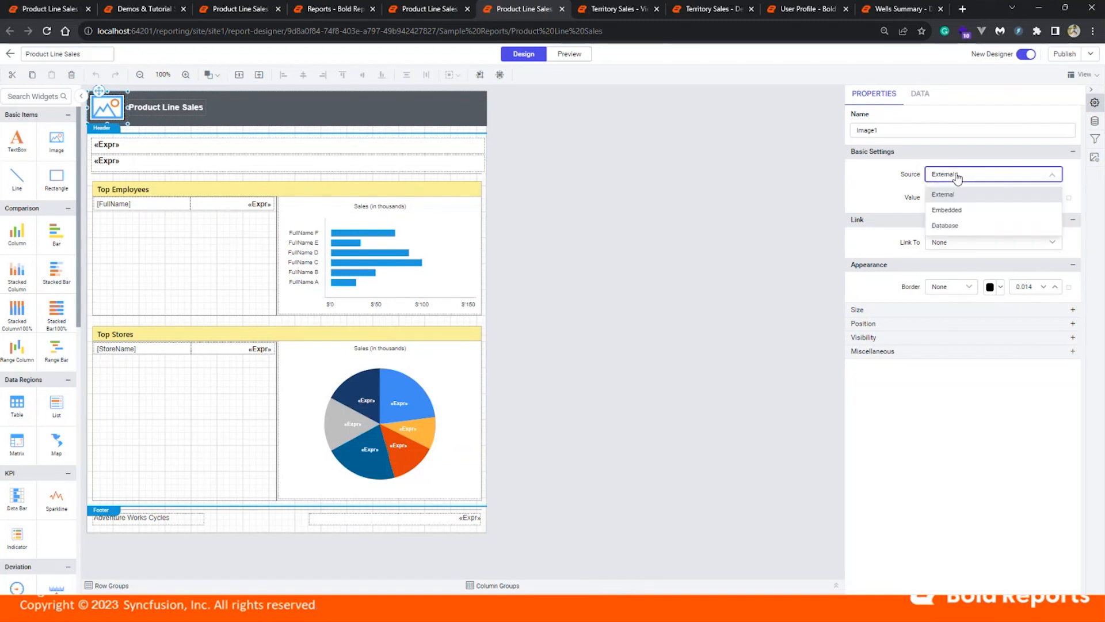
pyautogui.click(942, 193)
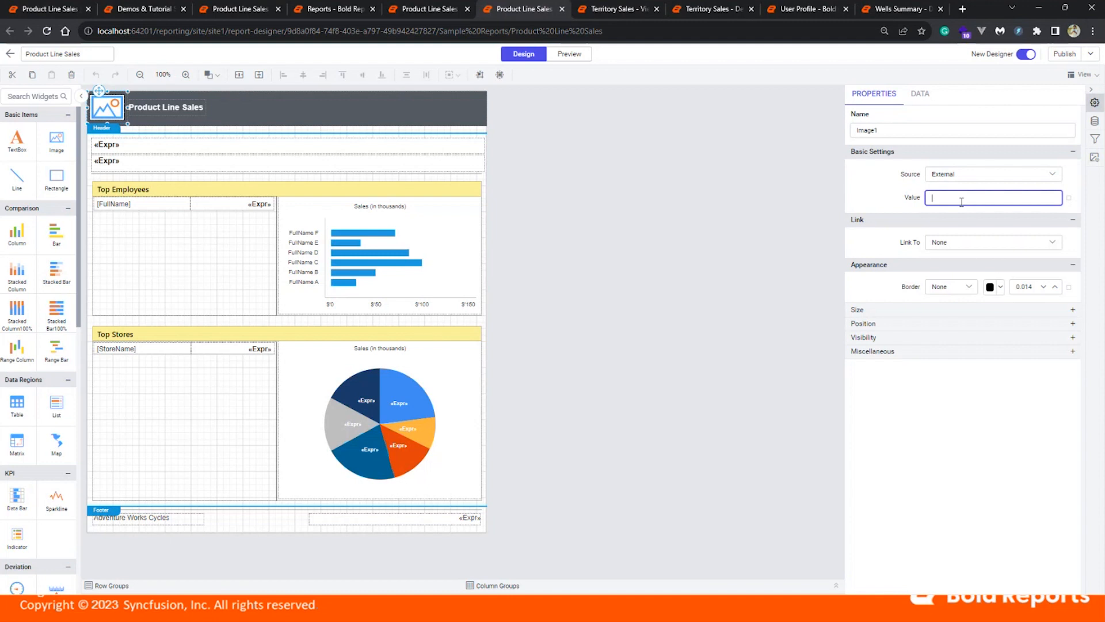
pyautogui.write('="${{:logo')
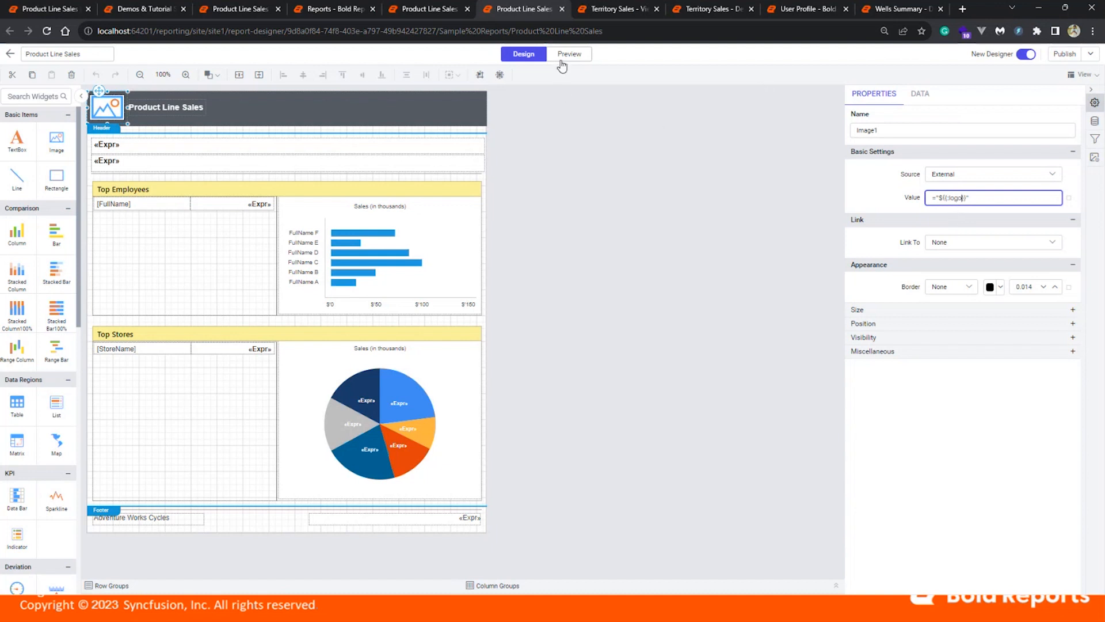
# Preview Product Line Sales to check the logo renders in the header
pyautogui.click(568, 54)
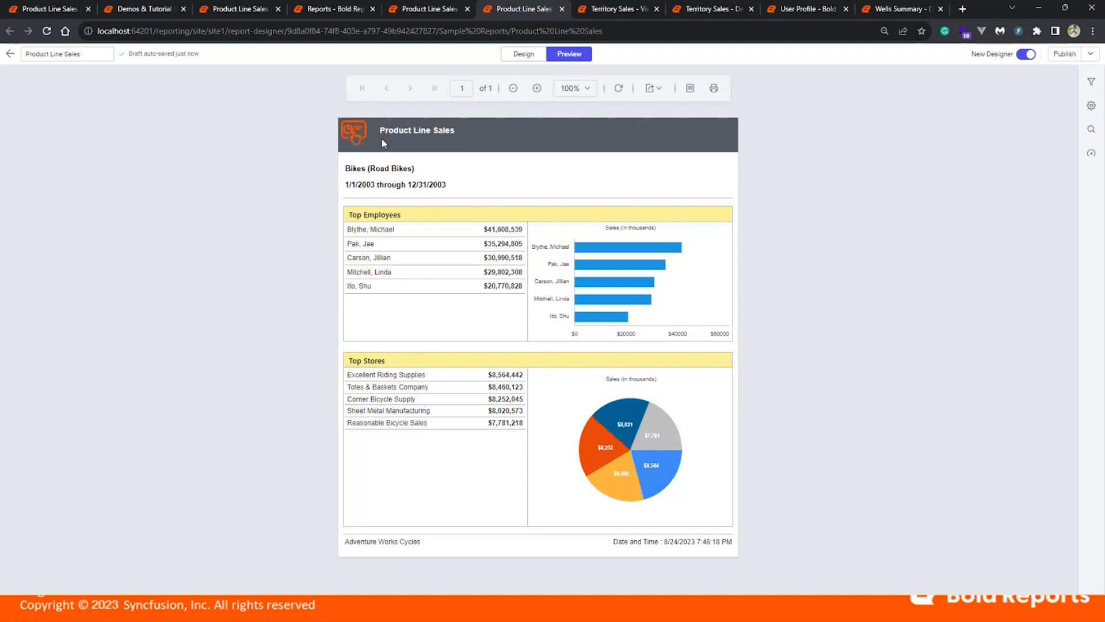
pyautogui.click(805, 8)
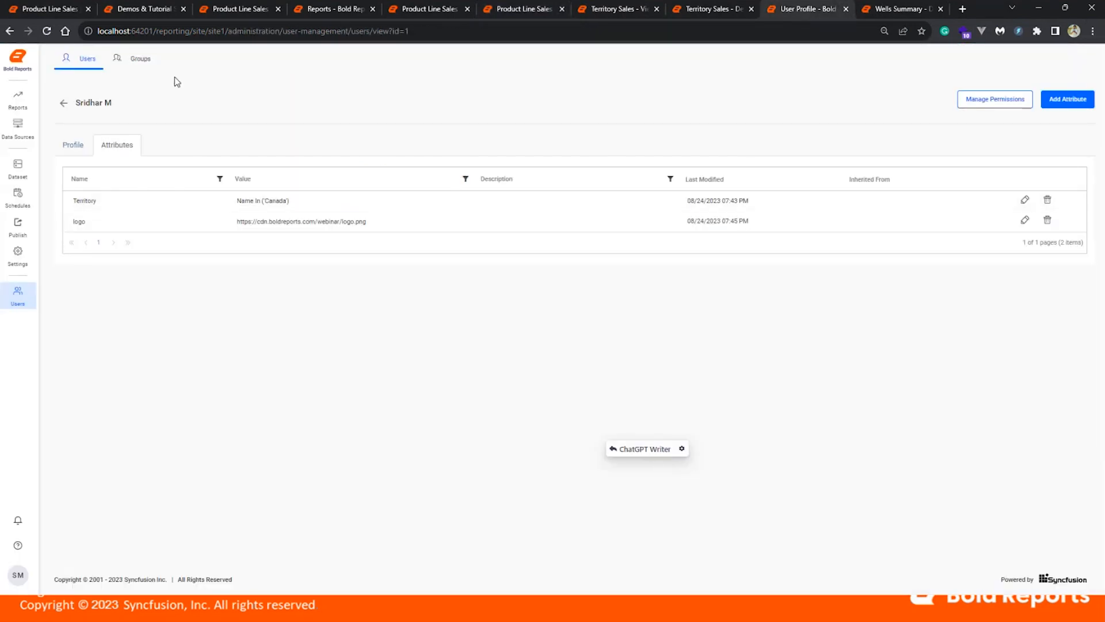
pyautogui.moveTo(141, 71)
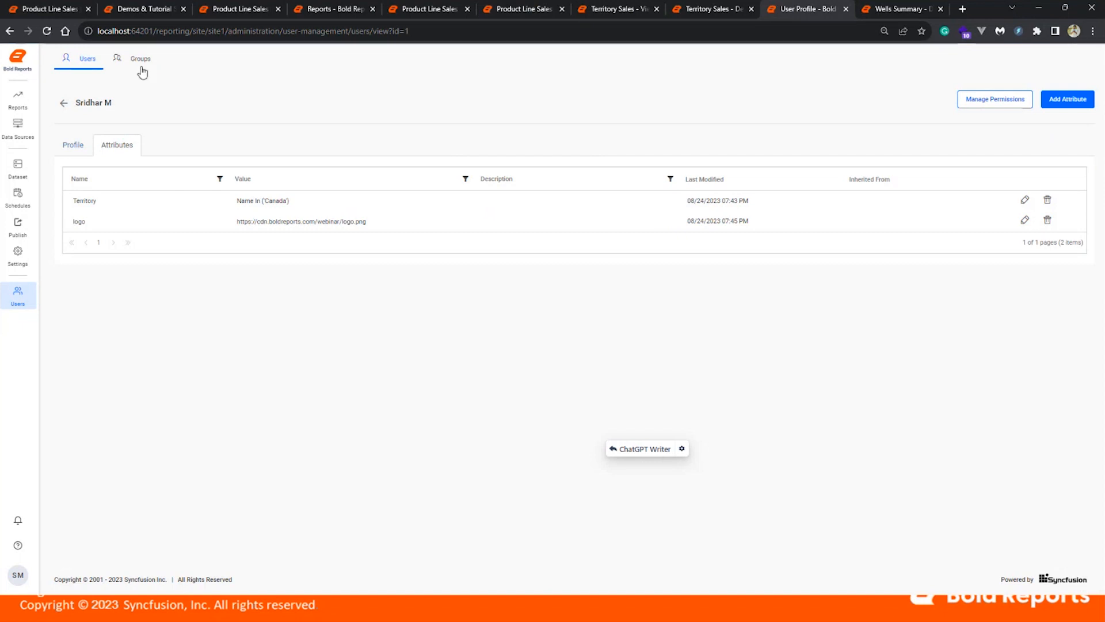
pyautogui.click(140, 58)
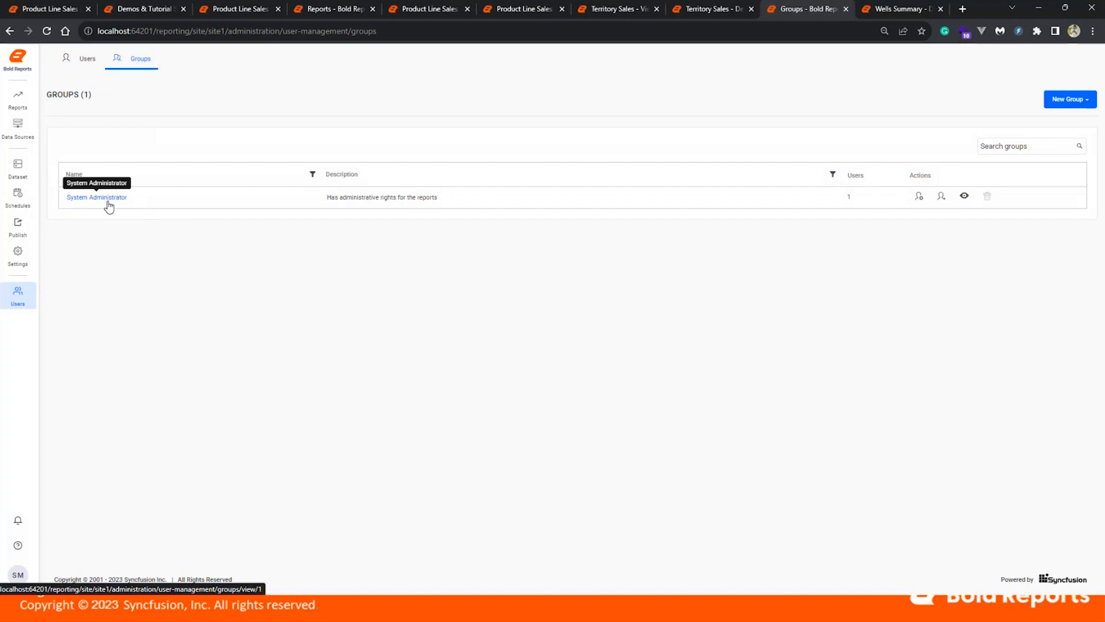
pyautogui.click(96, 196)
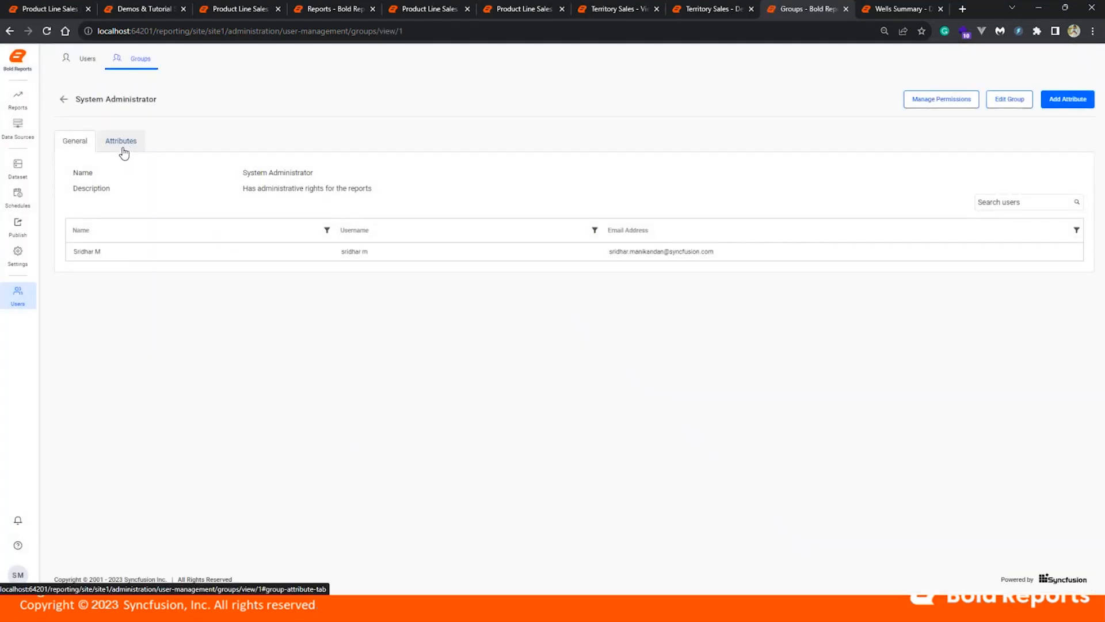
pyautogui.click(121, 141)
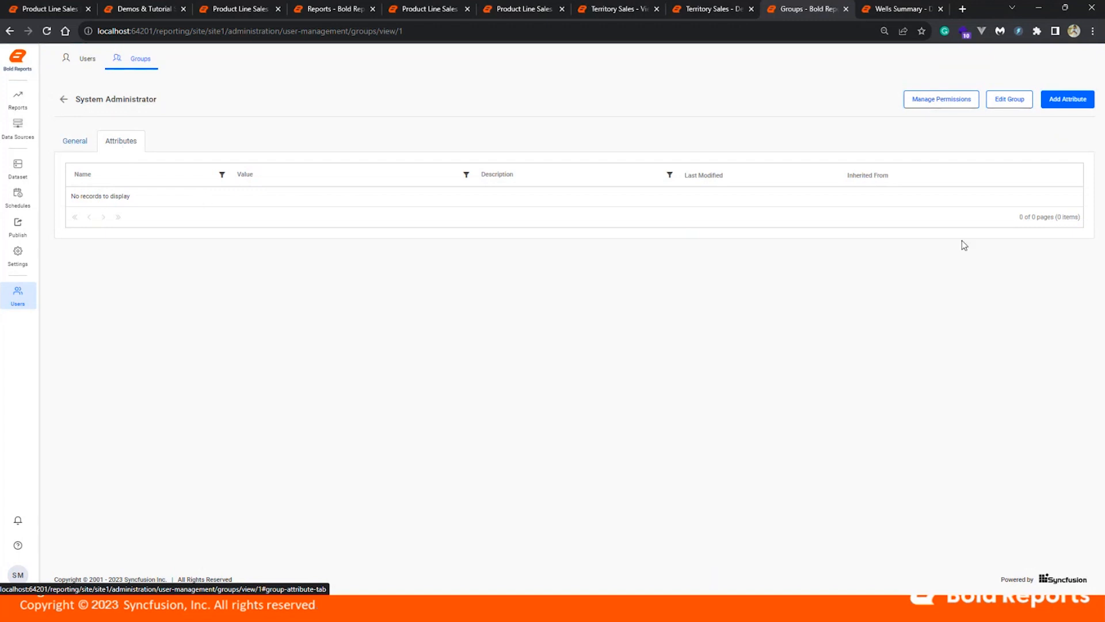
pyautogui.moveTo(1080, 128)
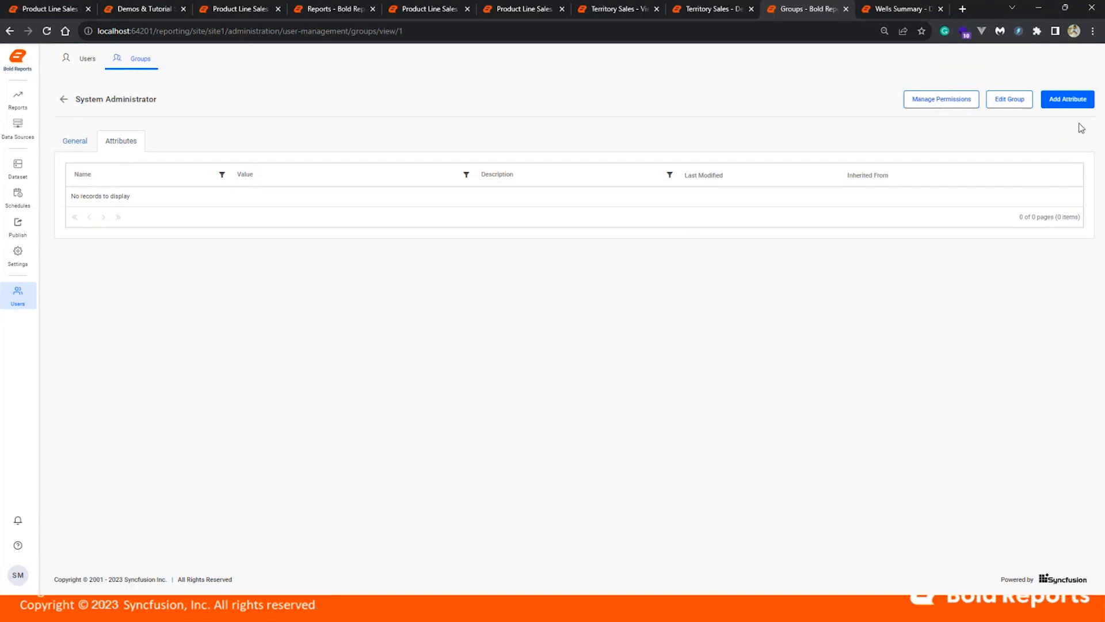
pyautogui.moveTo(404, 260)
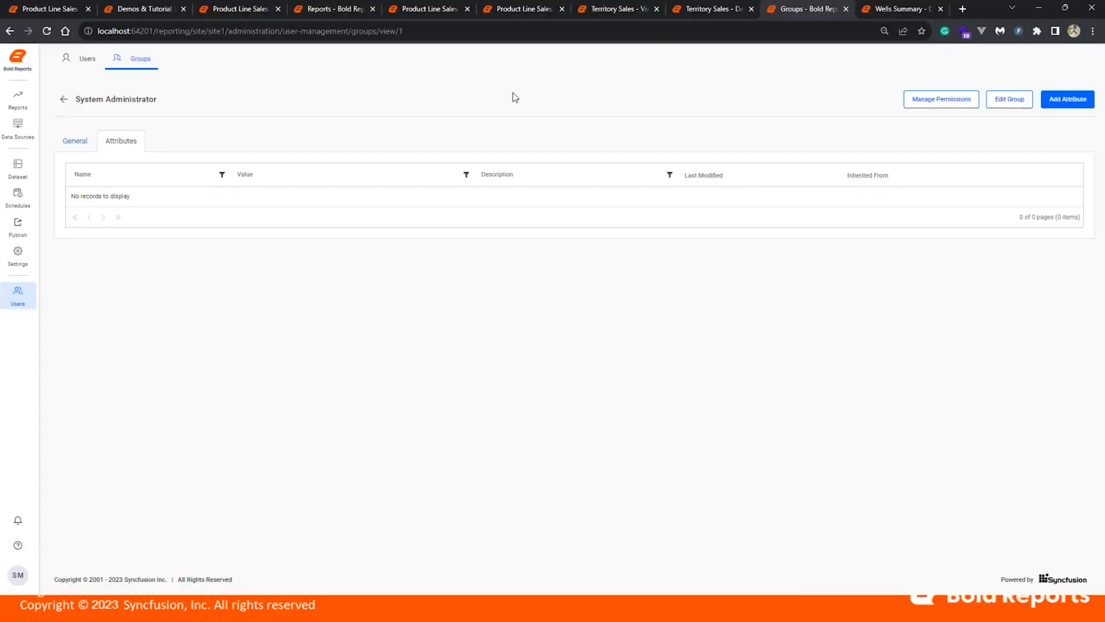
pyautogui.moveTo(335, 8)
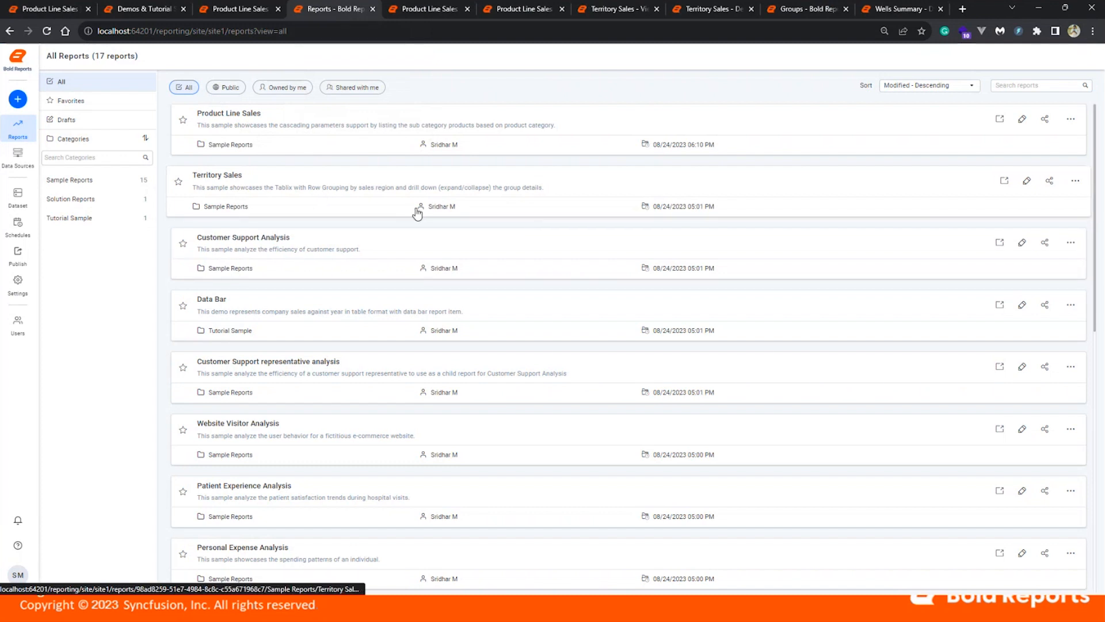
pyautogui.moveTo(253, 187)
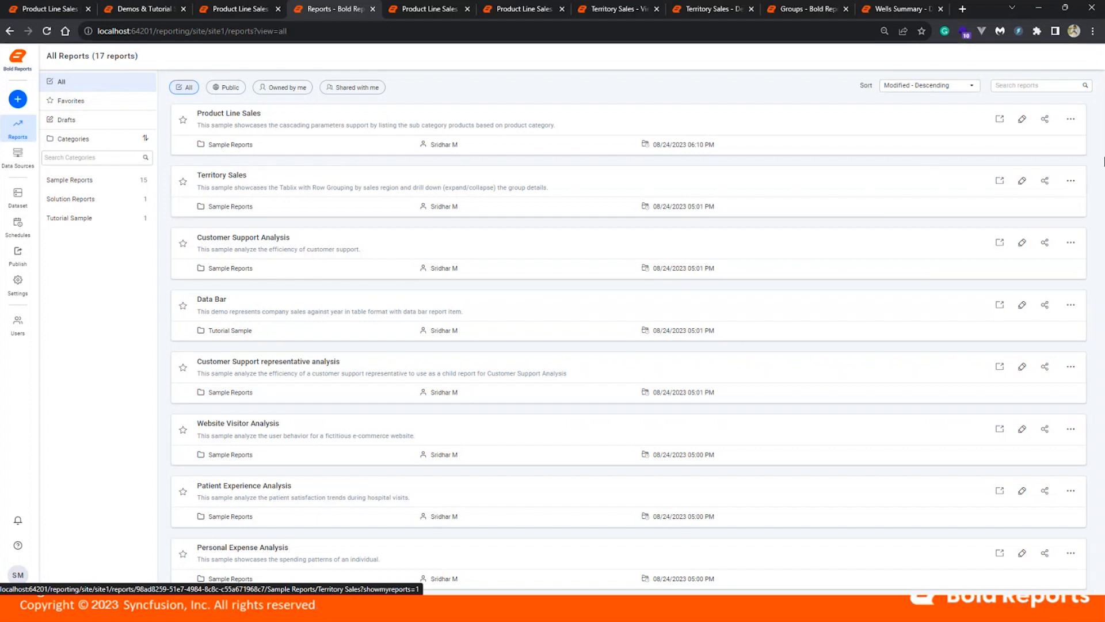
# Choose Edit as XML from the Territory Sales report's actions menu
pyautogui.click(1070, 181)
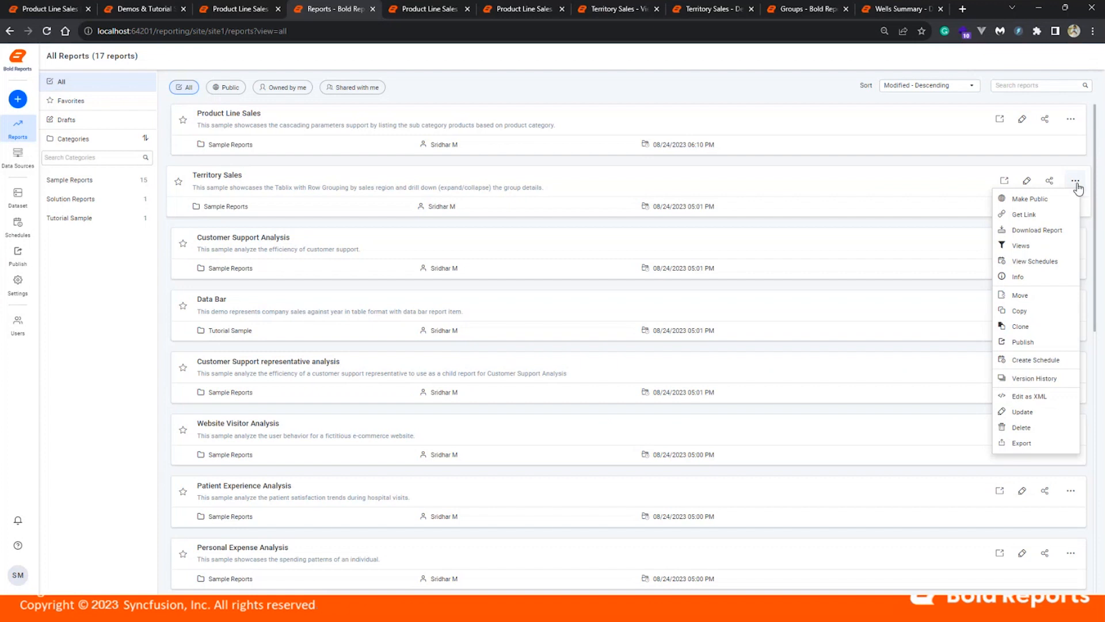
pyautogui.moveTo(1029, 395)
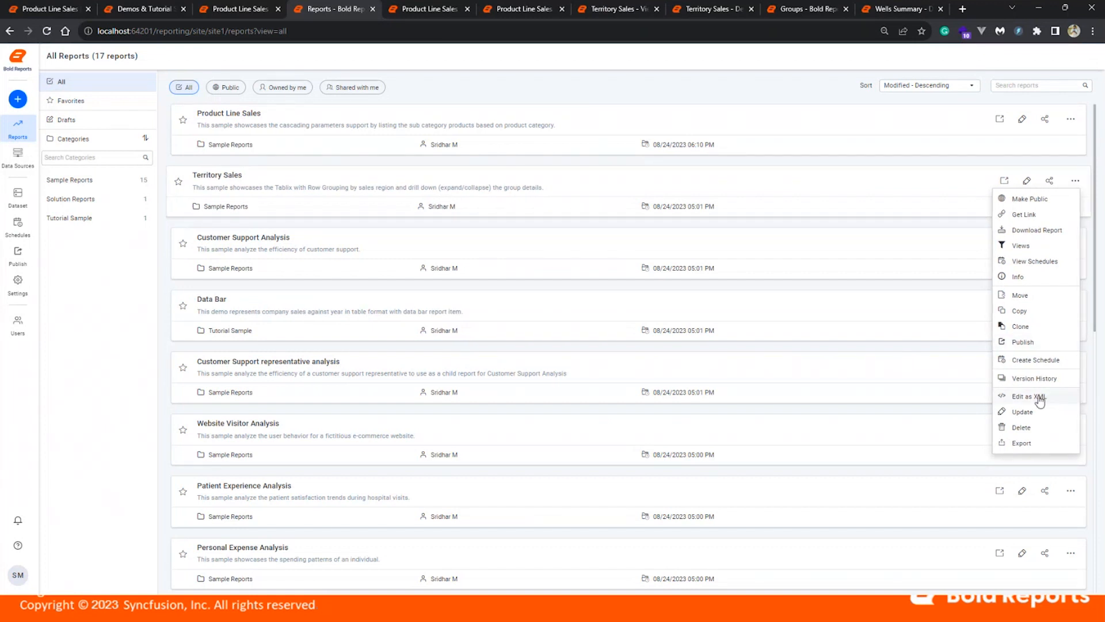
pyautogui.click(1029, 396)
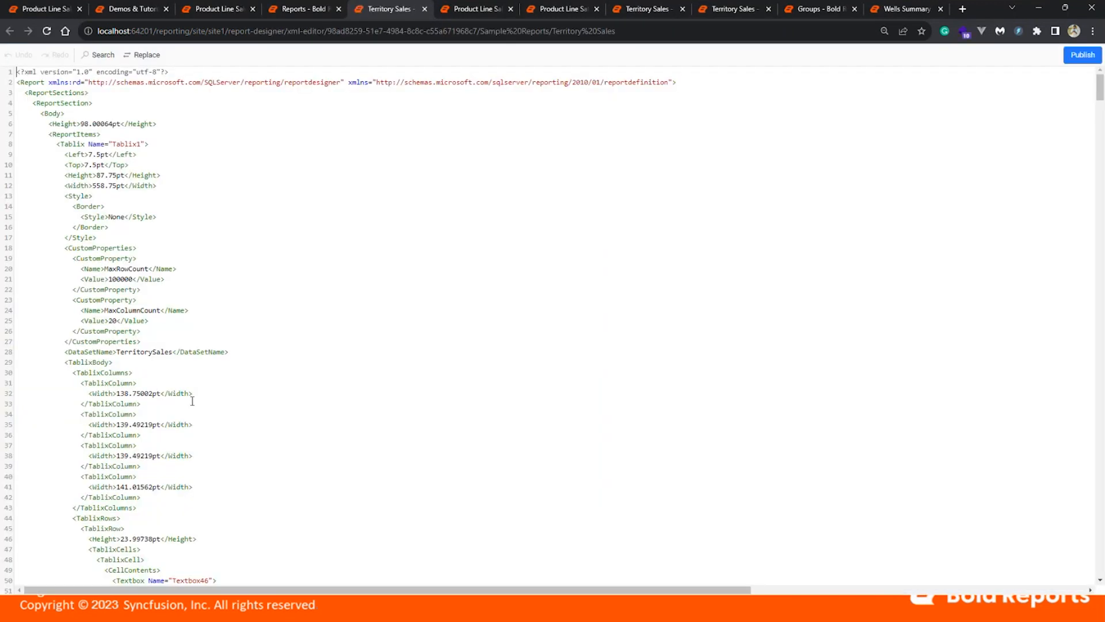
pyautogui.moveTo(99, 55)
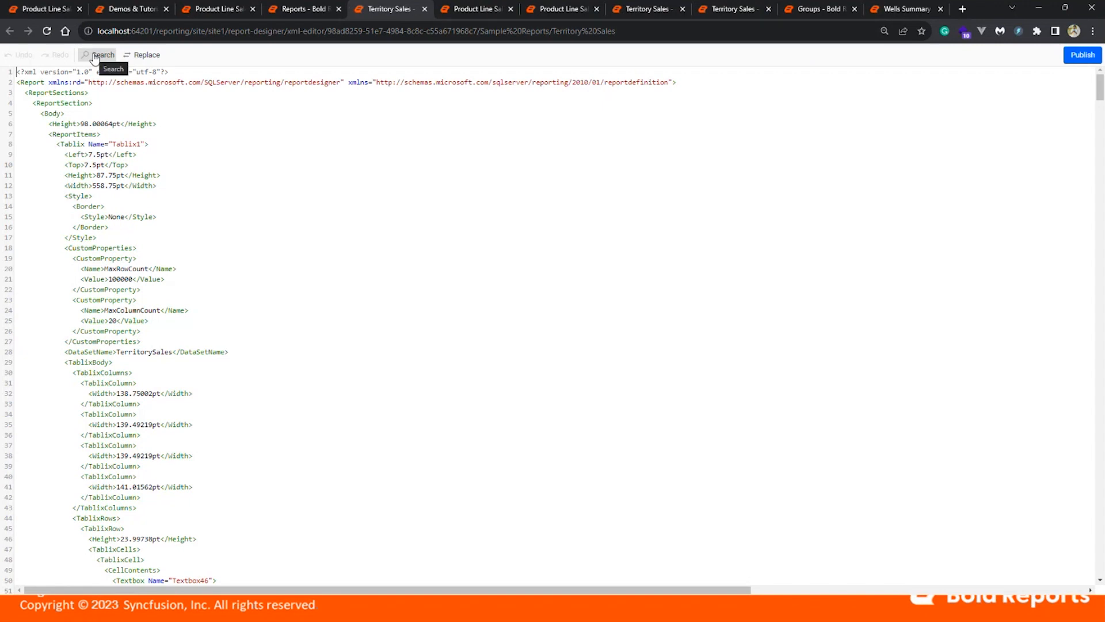
# Search the XML and select the Territory condition in the CommandText WHERE clause
pyautogui.click(99, 55)
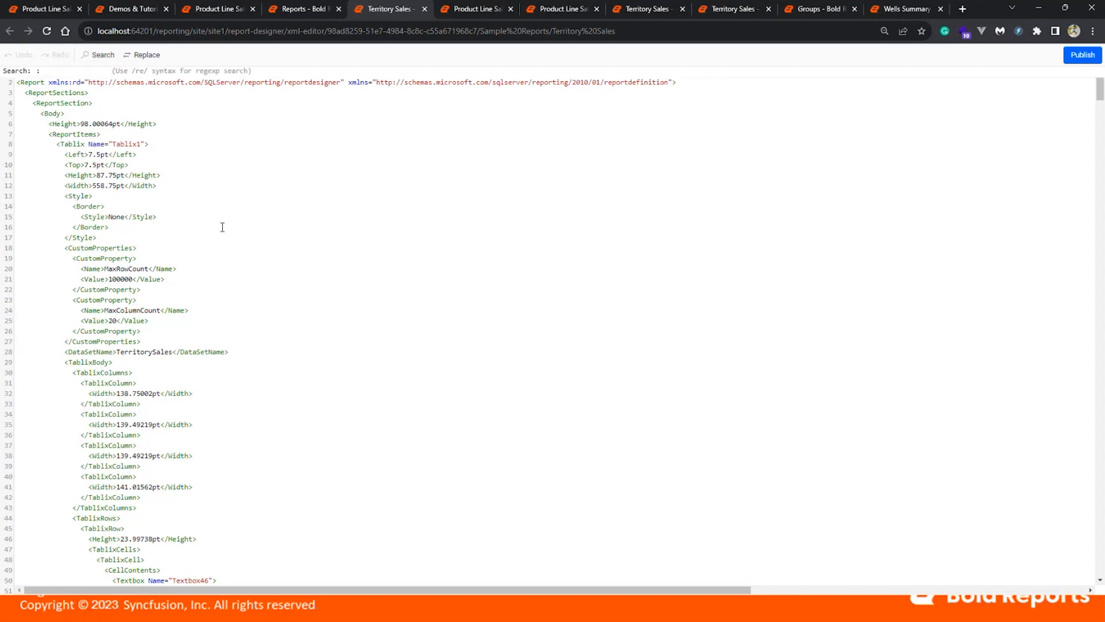
pyautogui.write('tet')
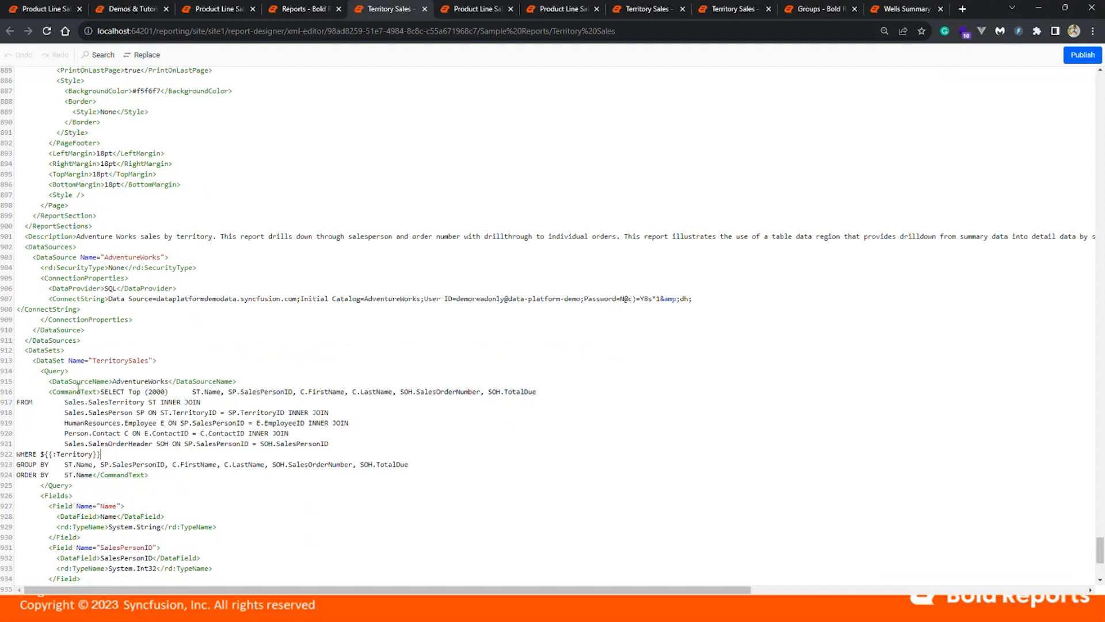
pyautogui.doubleClick(89, 454)
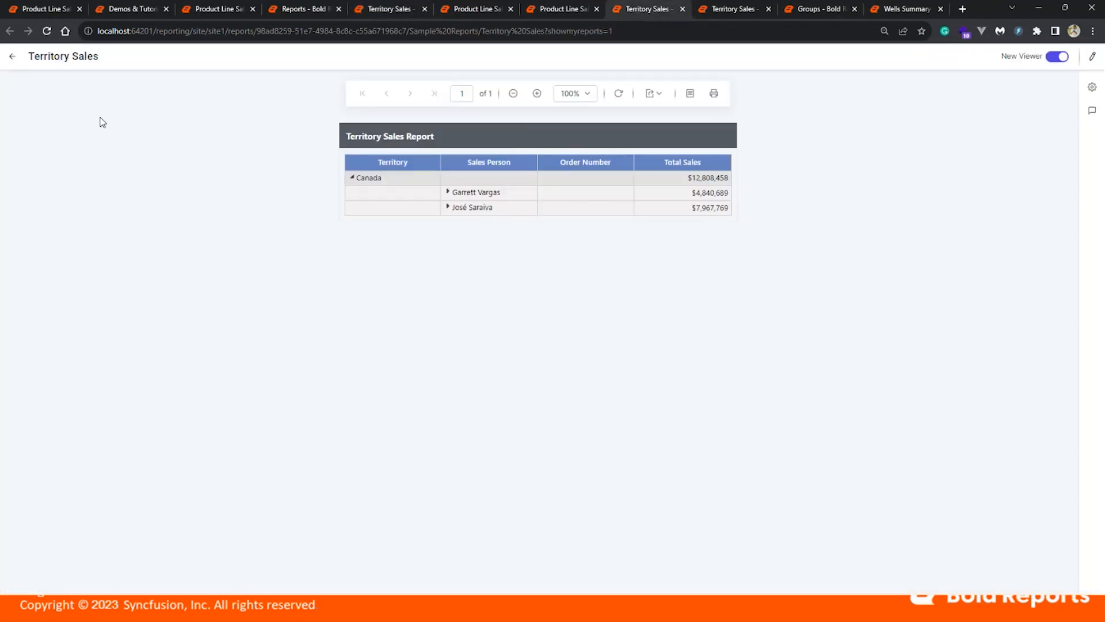
# Refresh the viewer so Territory Sales lists all territories, Australia through Northwest
pyautogui.click(618, 93)
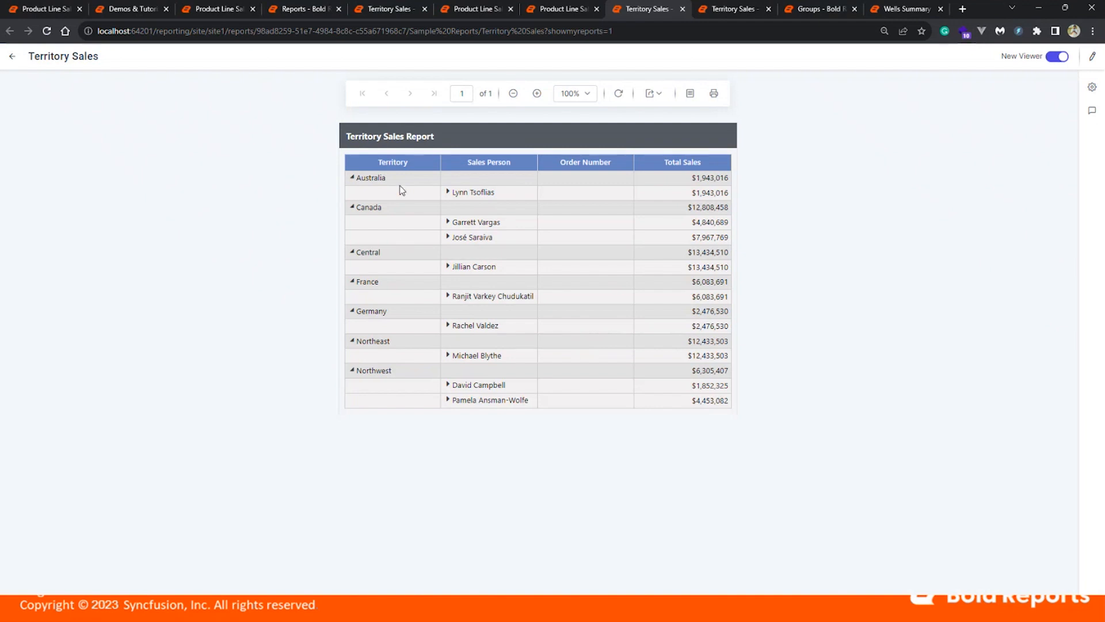
pyautogui.moveTo(400, 187)
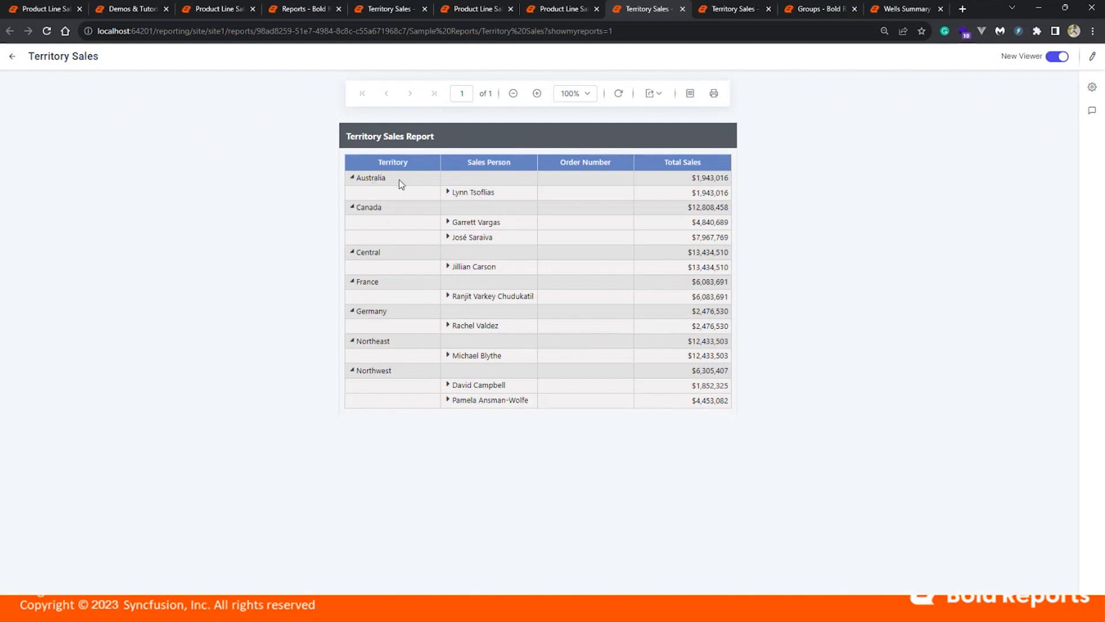
pyautogui.moveTo(384, 325)
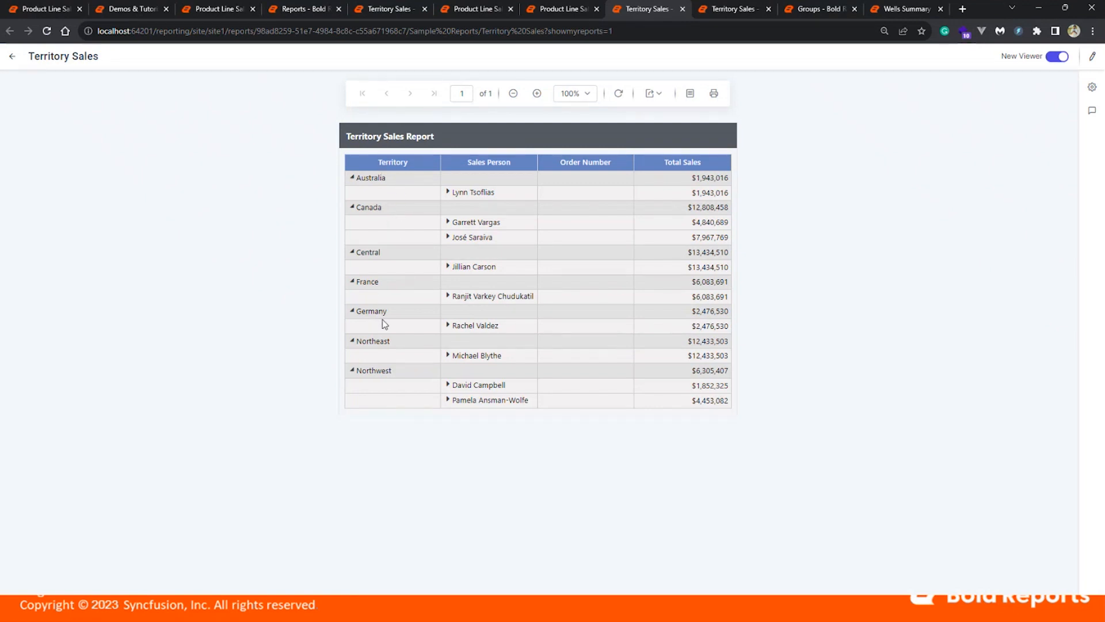
pyautogui.moveTo(470, 289)
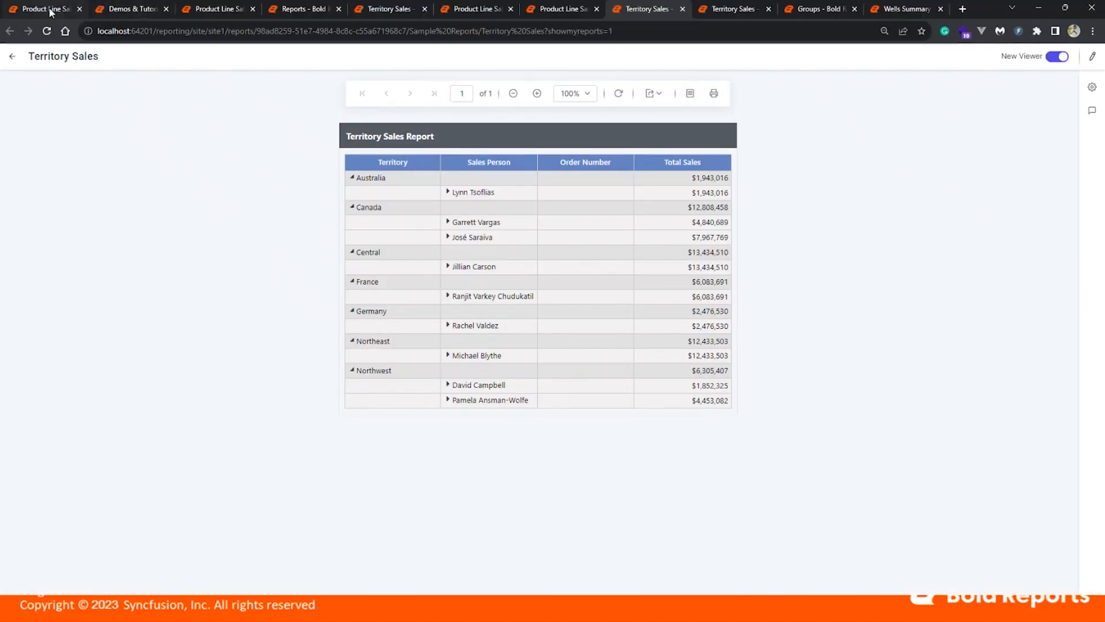
# Show the Angular Product Line Sales demo, then switch to the ASP.NET Core version
pyautogui.click(43, 8)
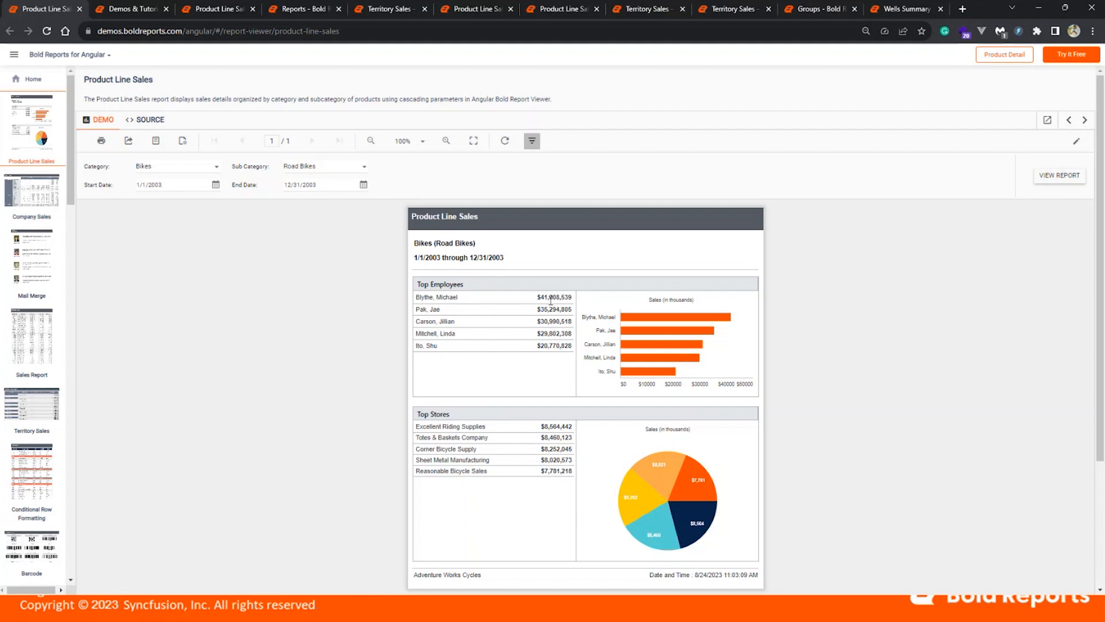
pyautogui.moveTo(193, 296)
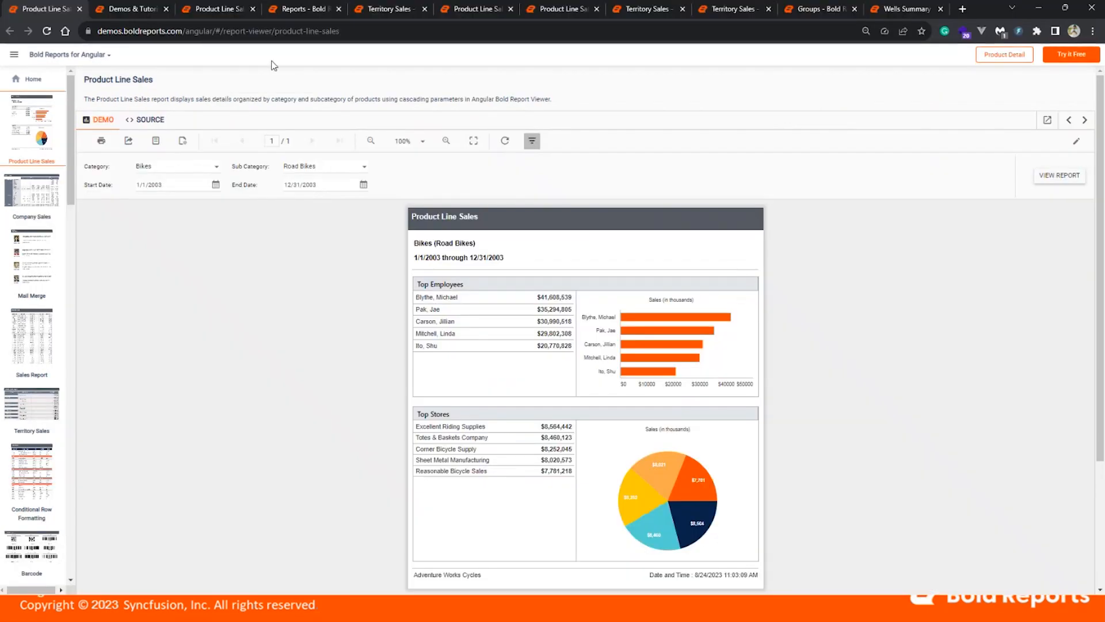
pyautogui.click(218, 8)
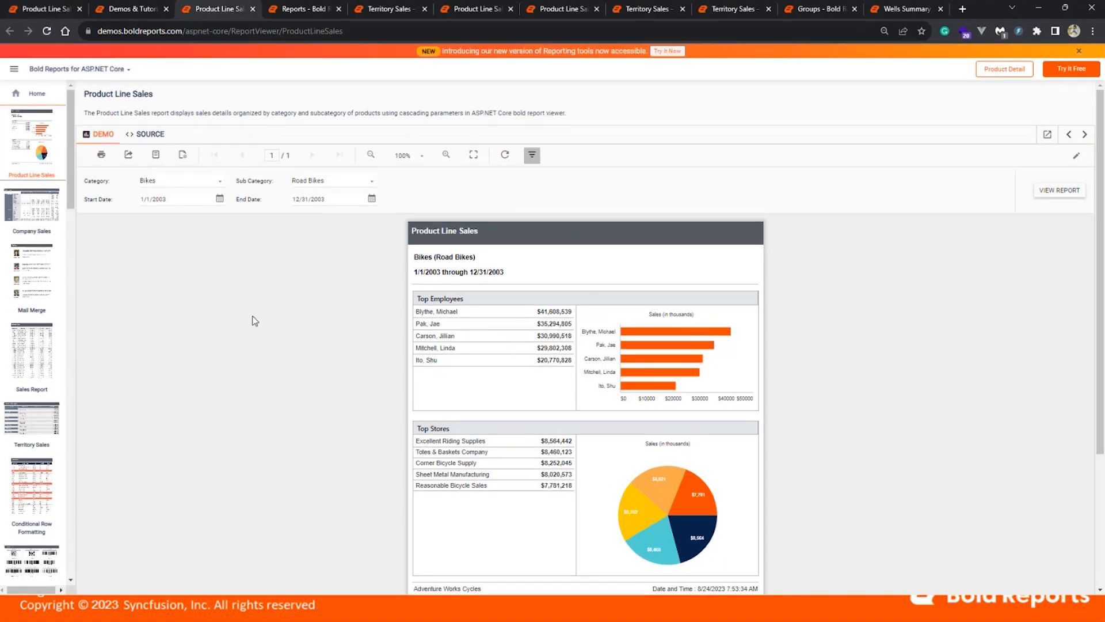
pyautogui.moveTo(217, 235)
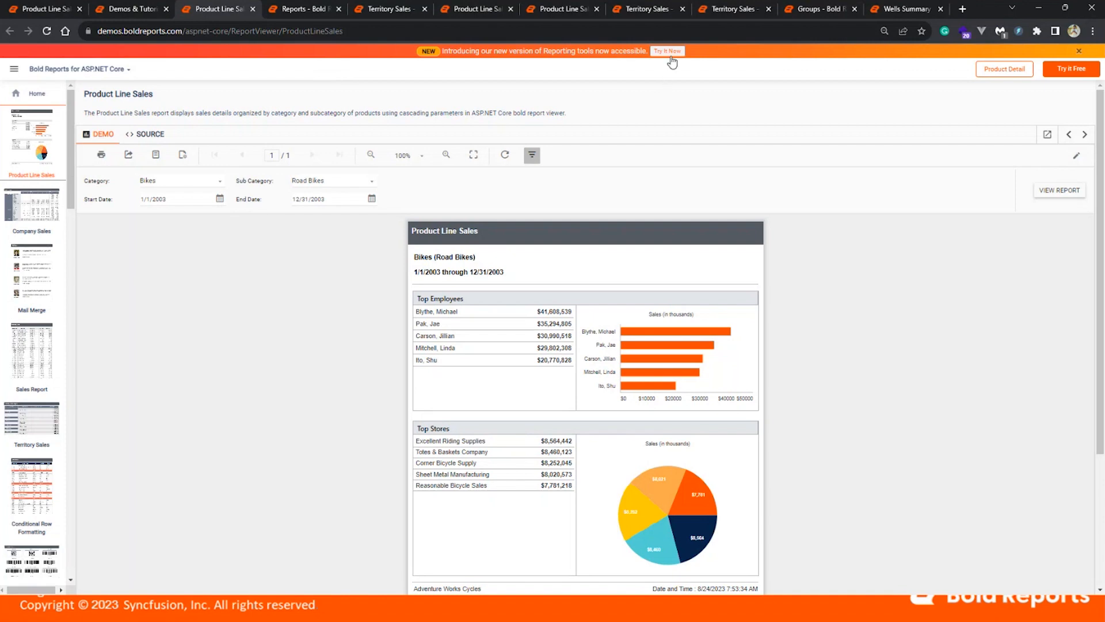
pyautogui.moveTo(670, 58)
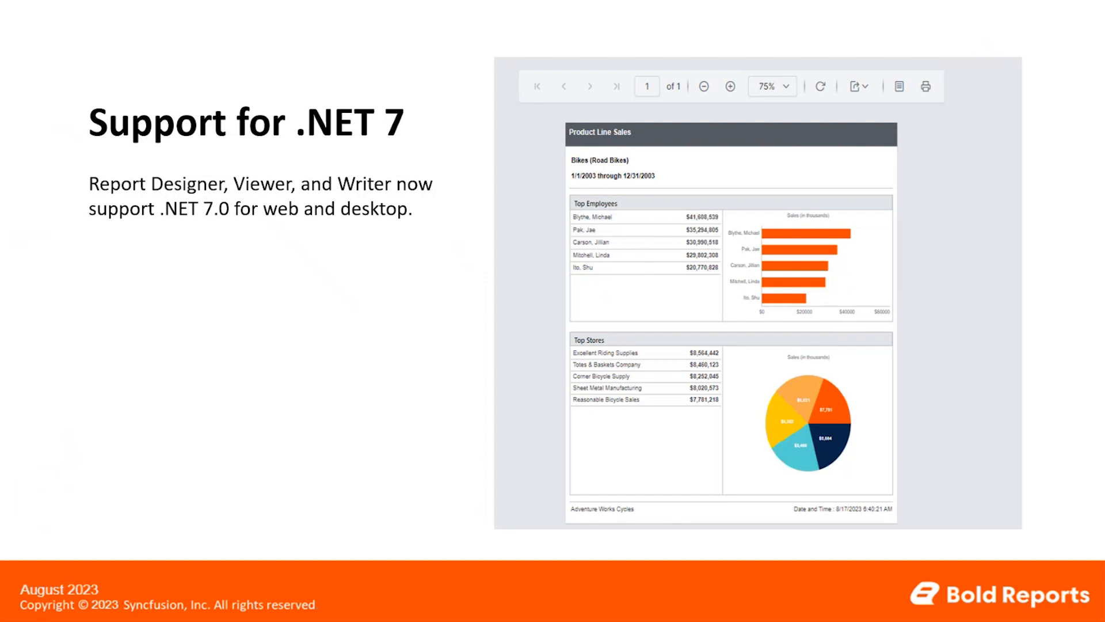
pyautogui.moveTo(952, 343)
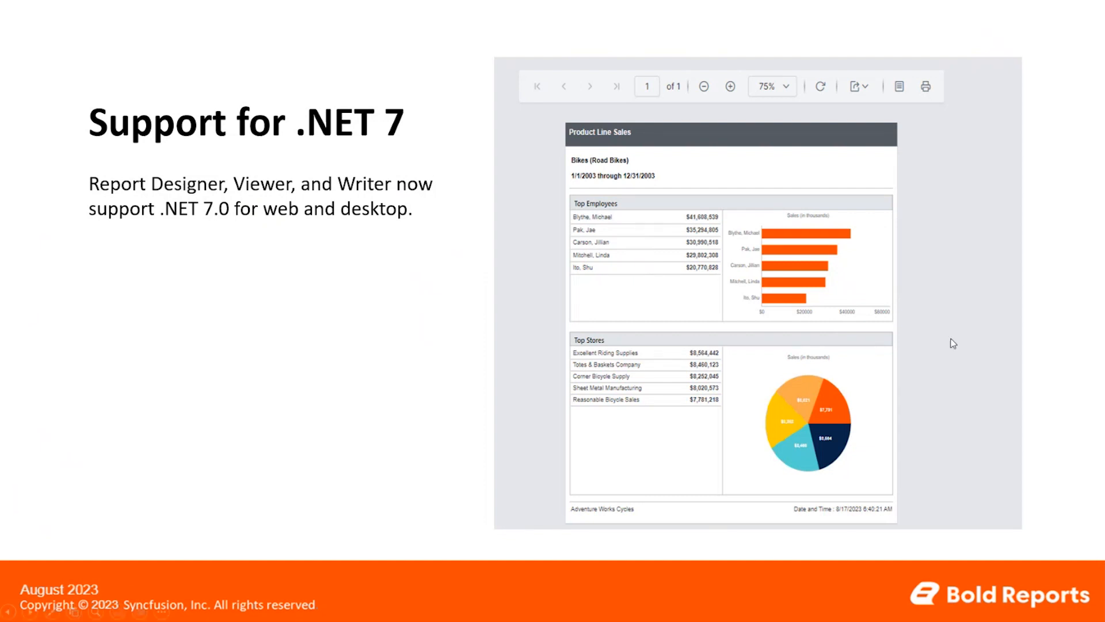
pyautogui.moveTo(861, 302)
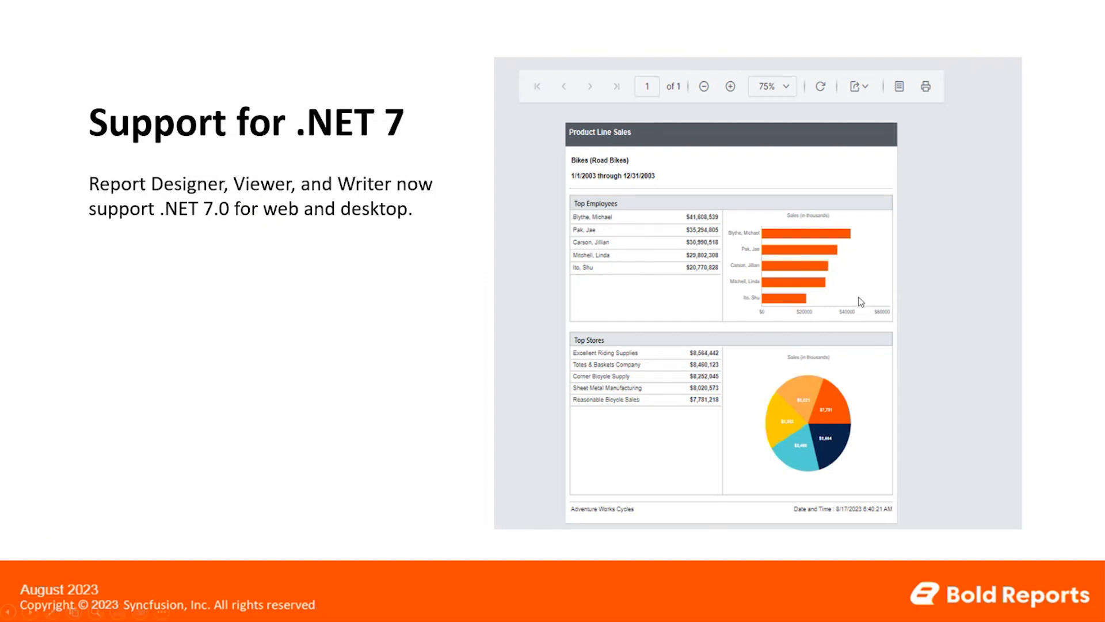